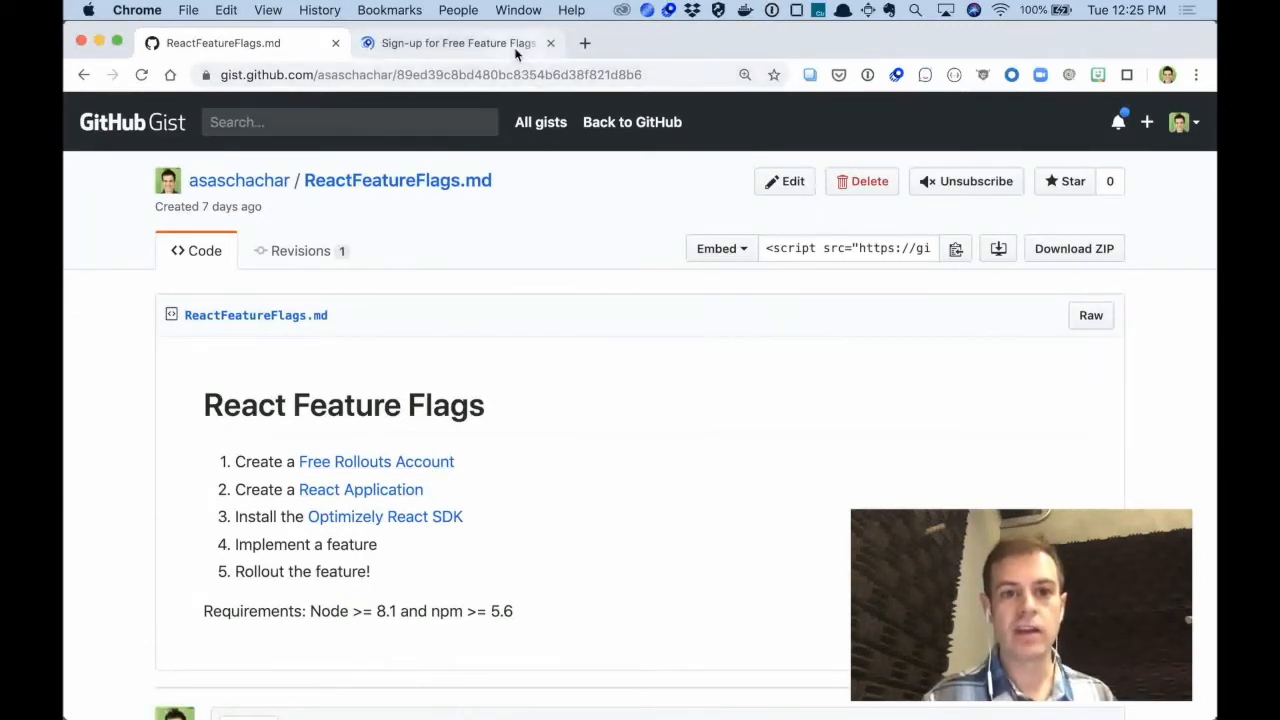
Step: Review the Rollouts features page and the React Feature Flags checklist, then go to the terminal
left_click(455, 43)
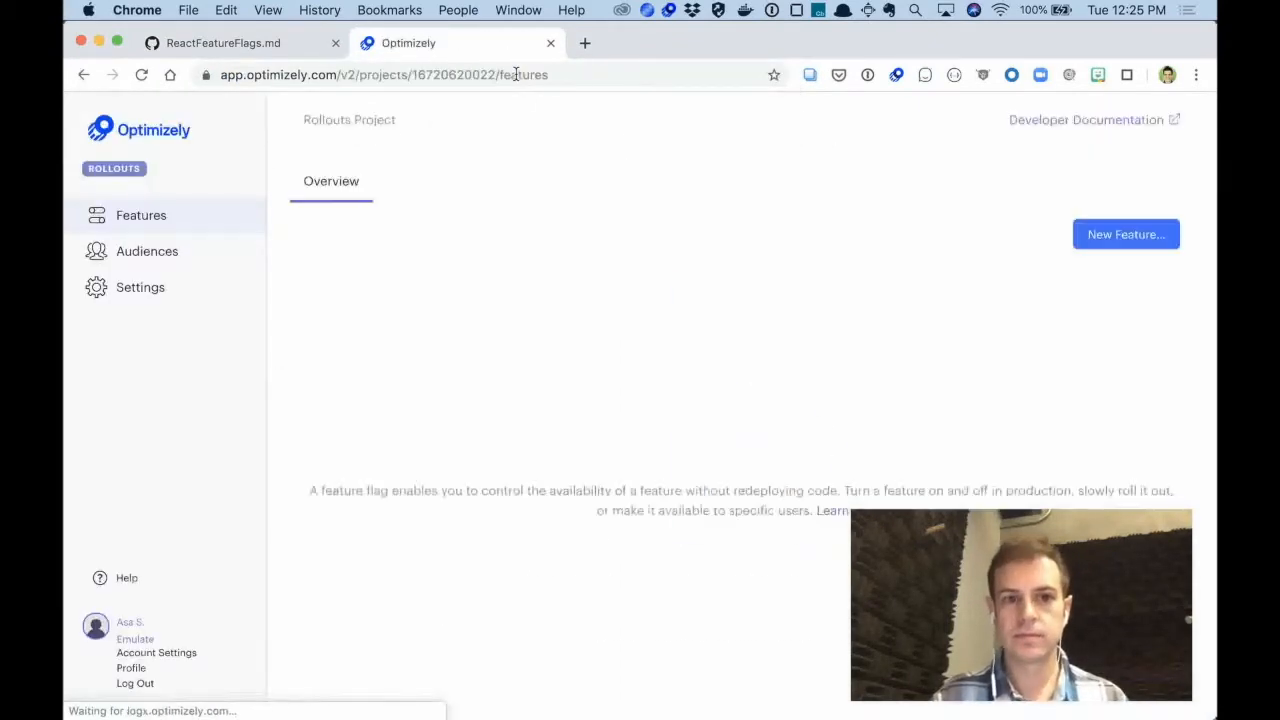
left_click(223, 43)
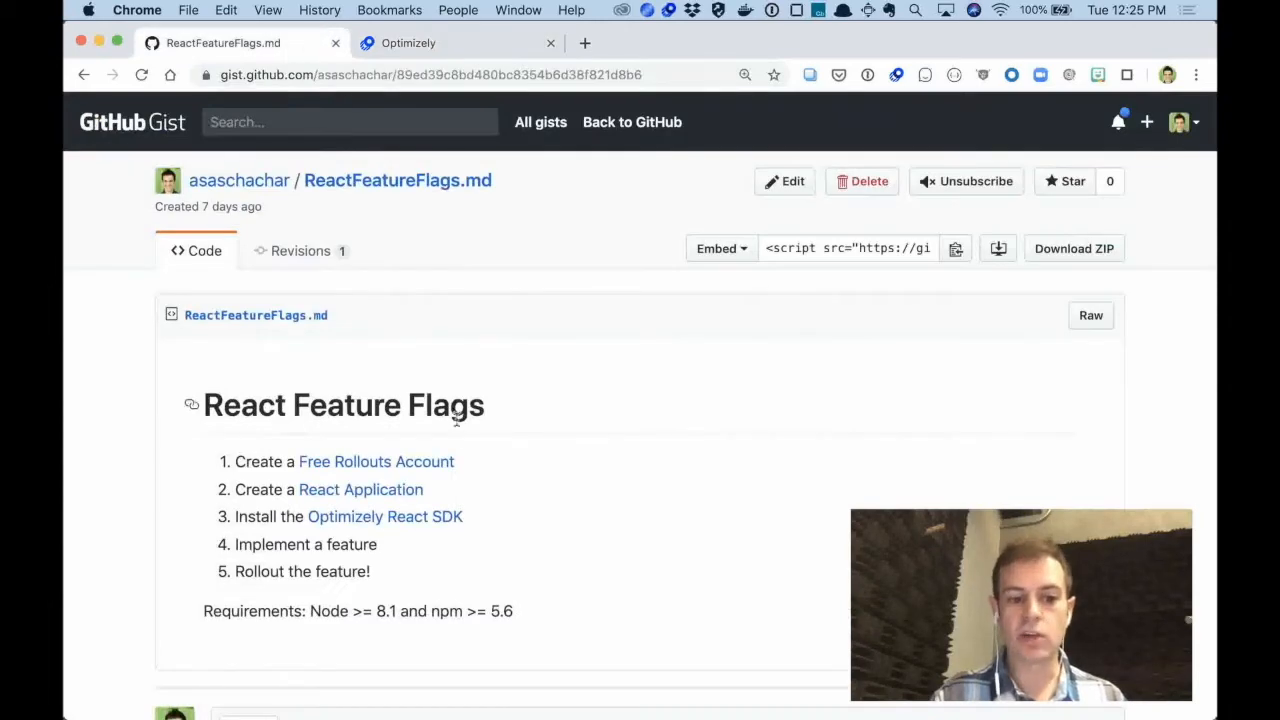
left_click(360, 489)
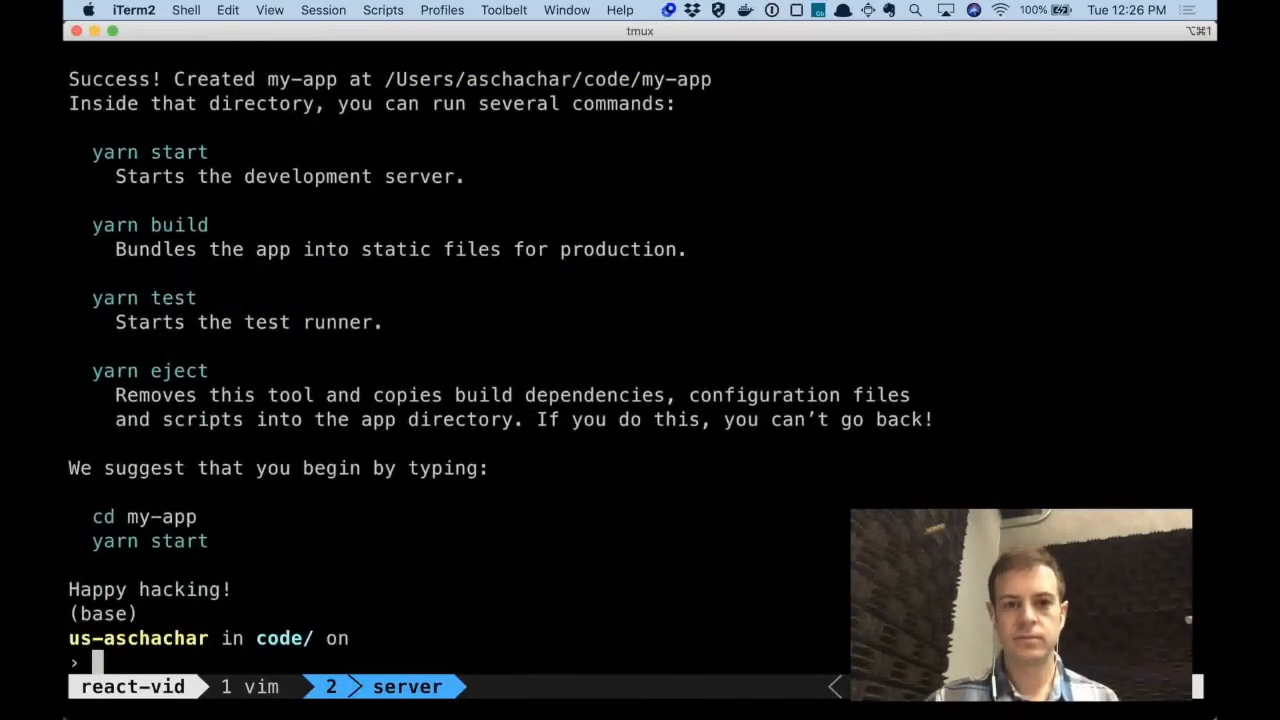
Step: Enter my-app, open it in vim at src/App.js, and view the default React page
type("cd mya-")
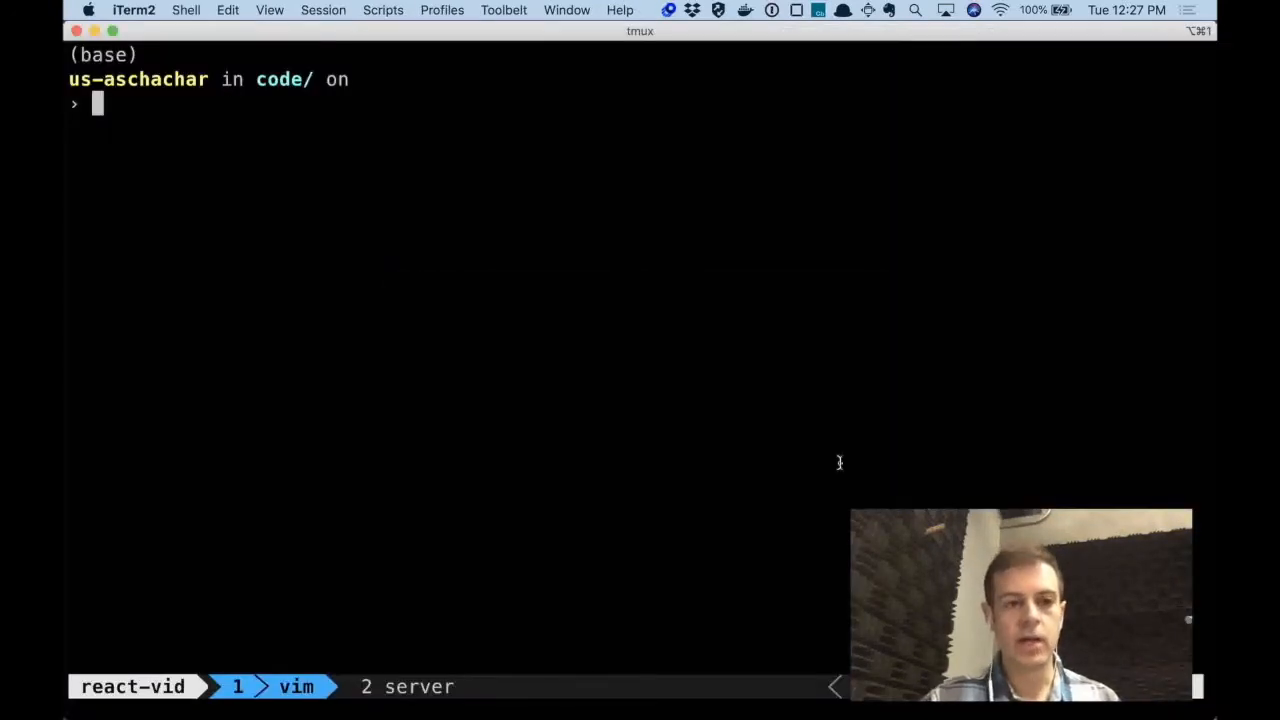
type("cd m")
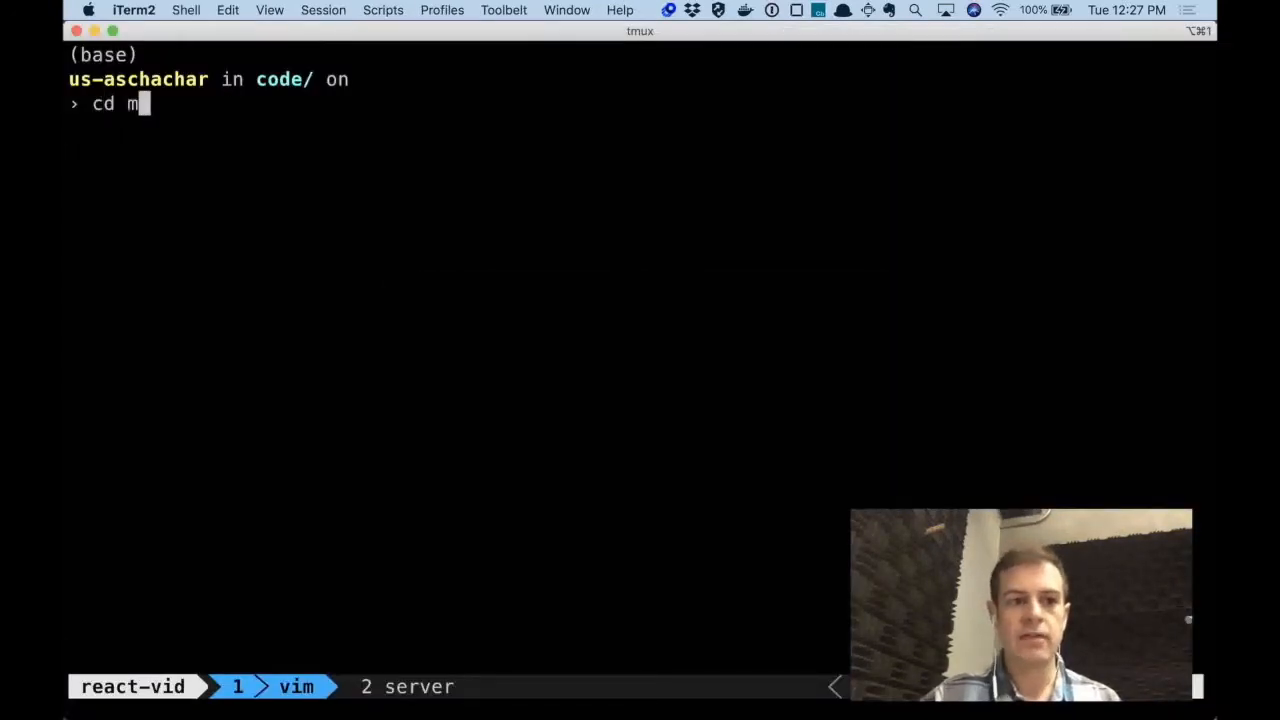
key("Return")
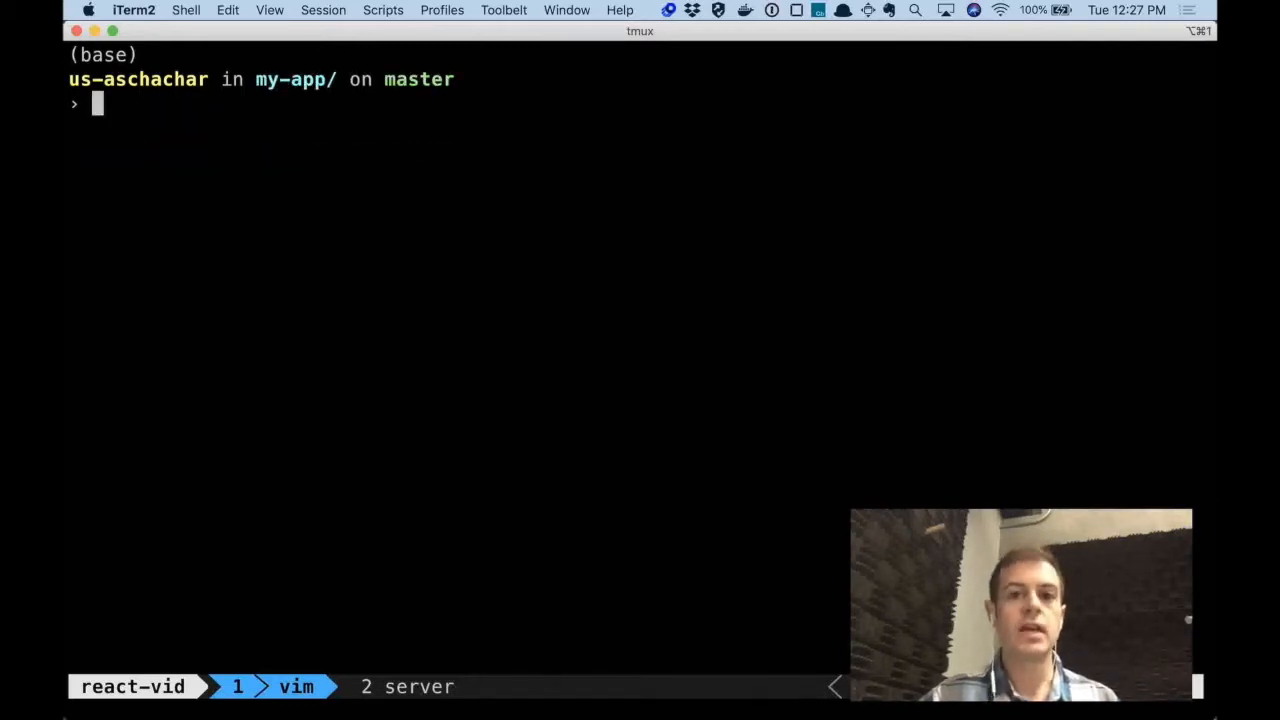
type("vim")
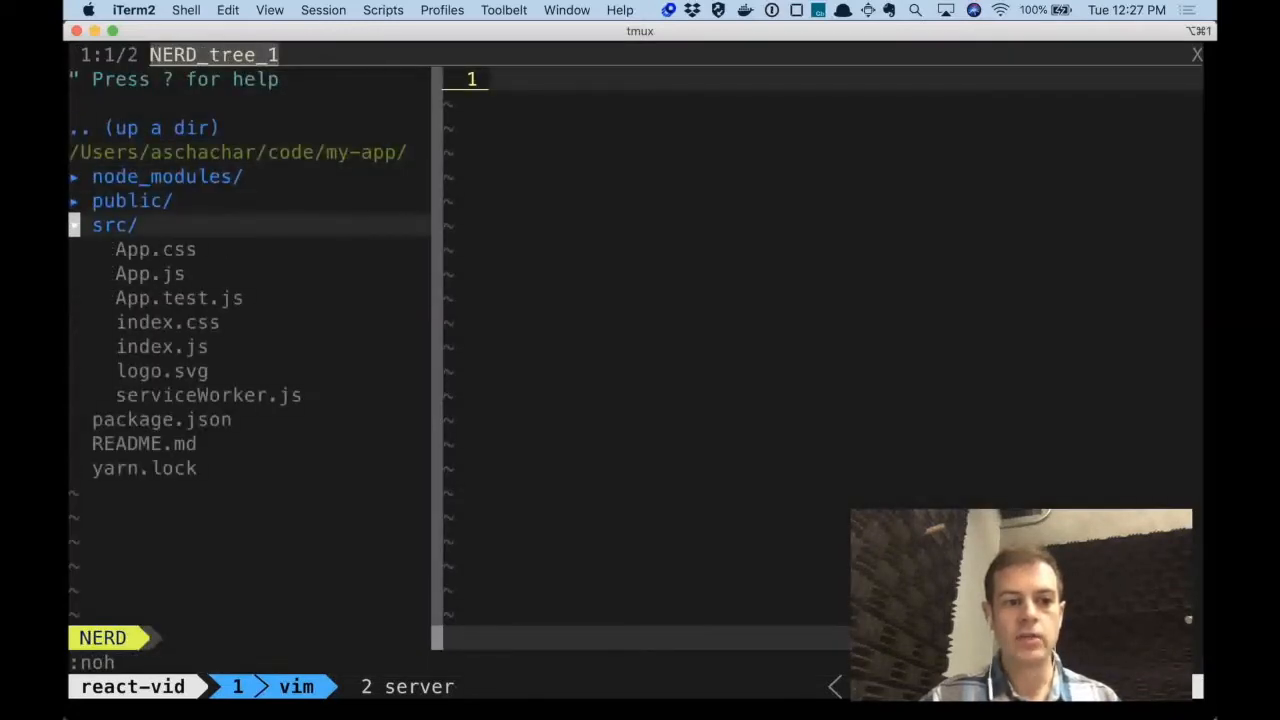
key("j")
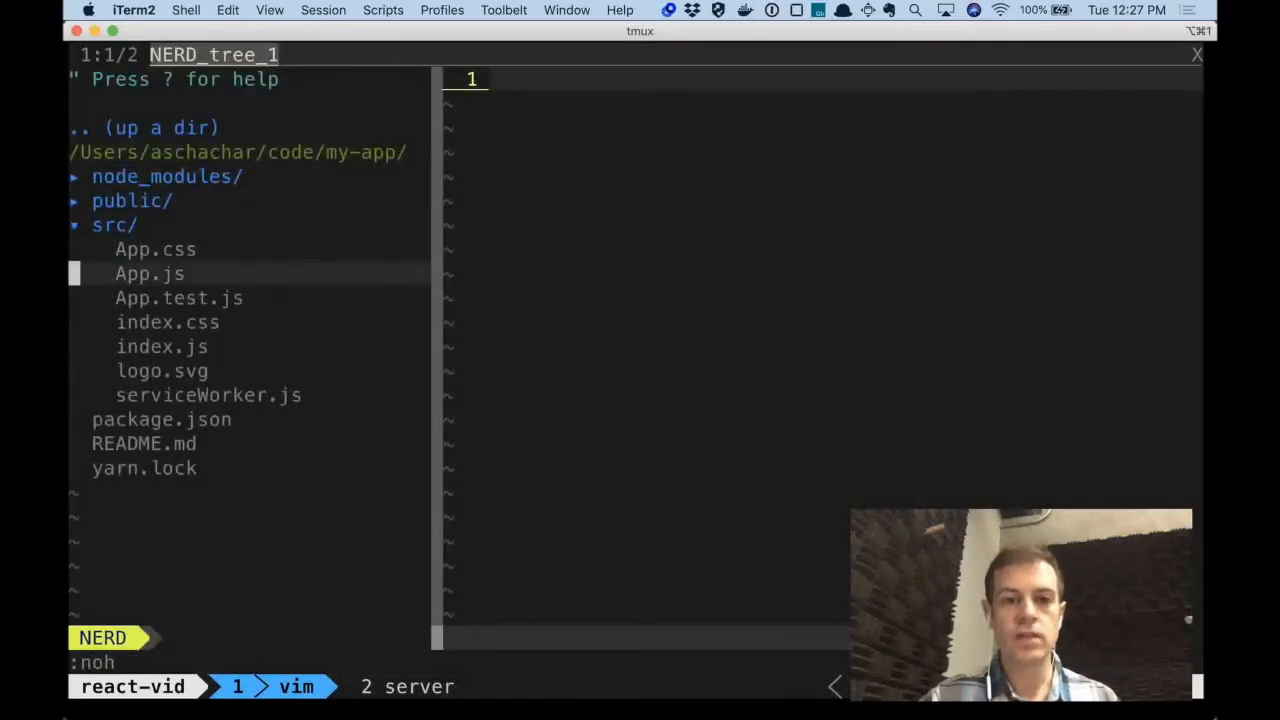
left_click(149, 273)
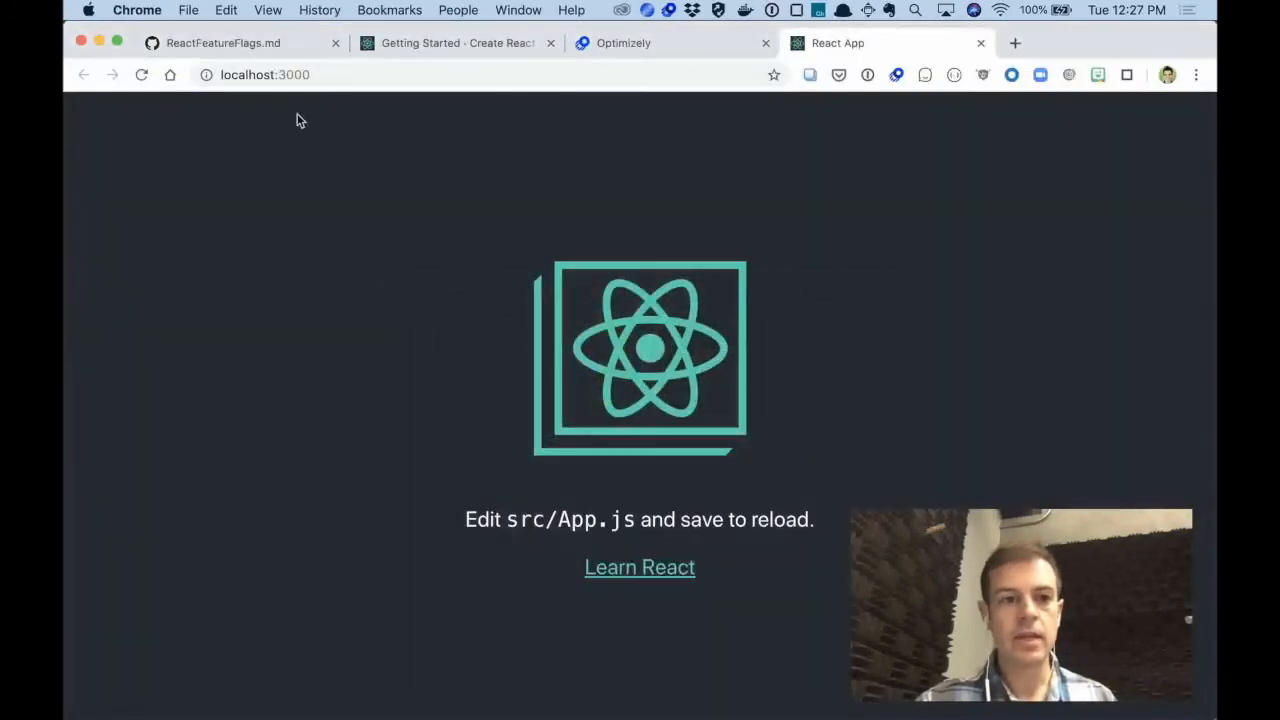
left_click(222, 43)
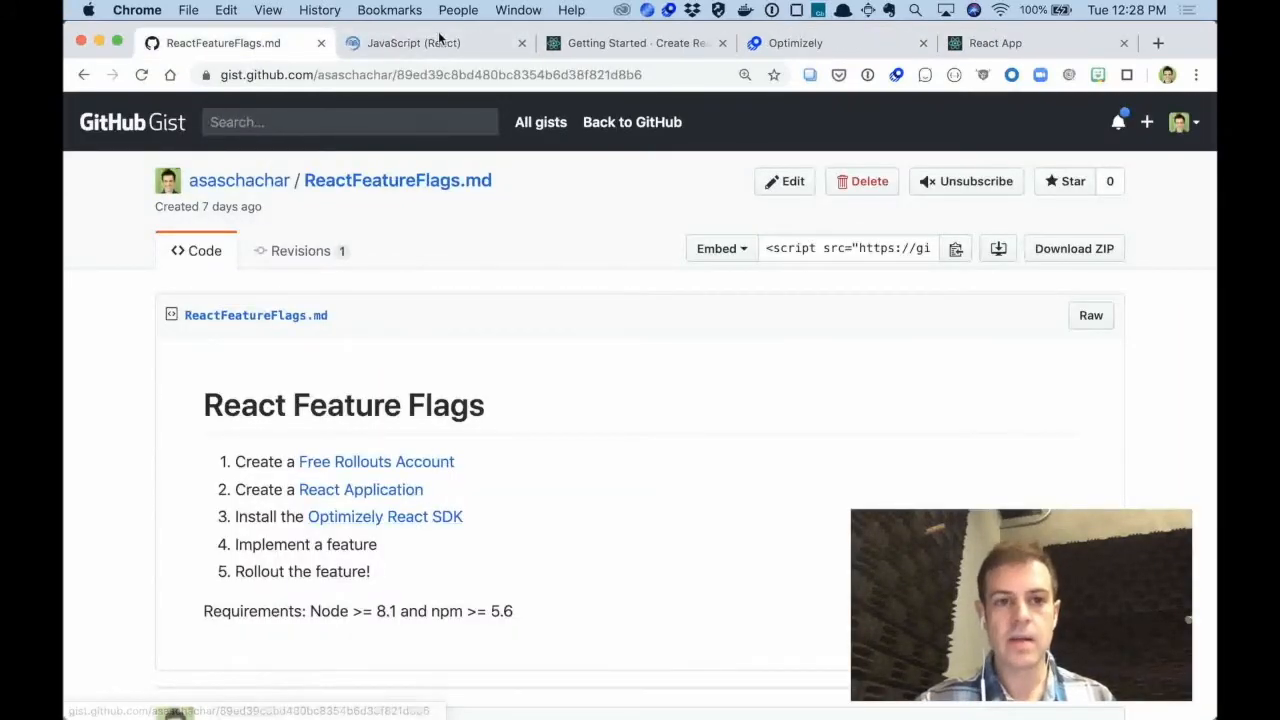
left_click(430, 43)
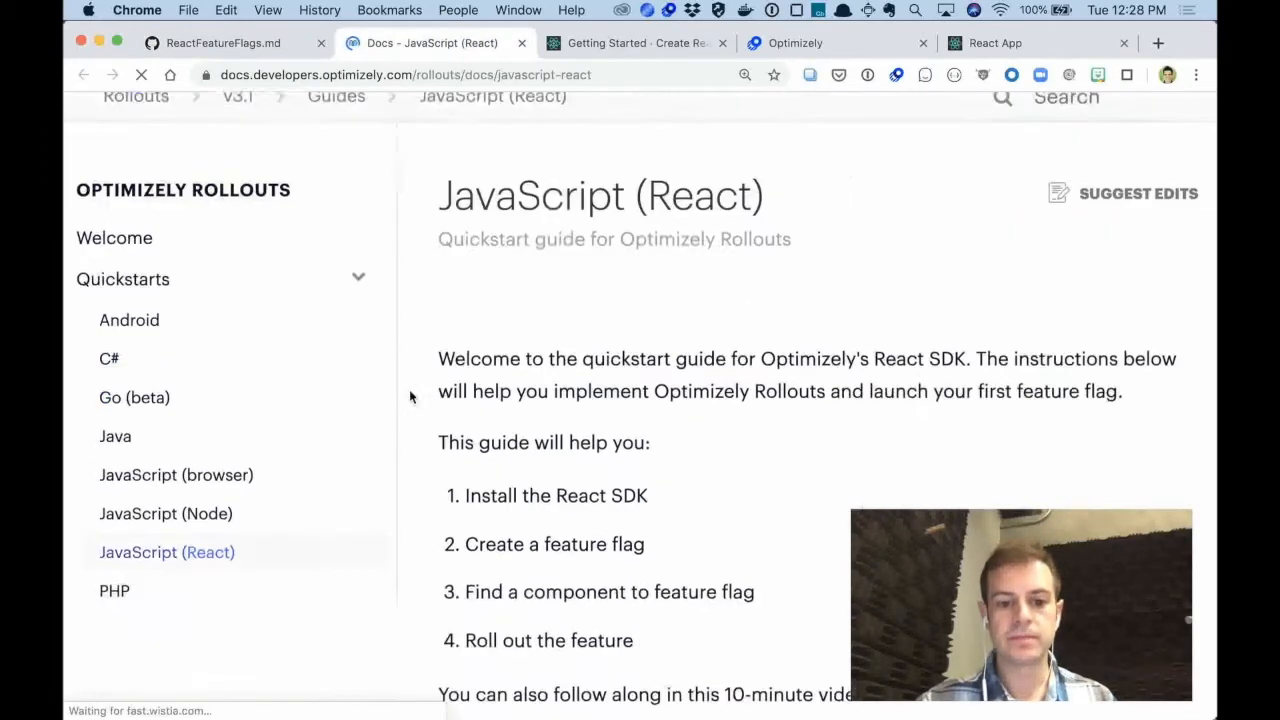
scroll("down", 3)
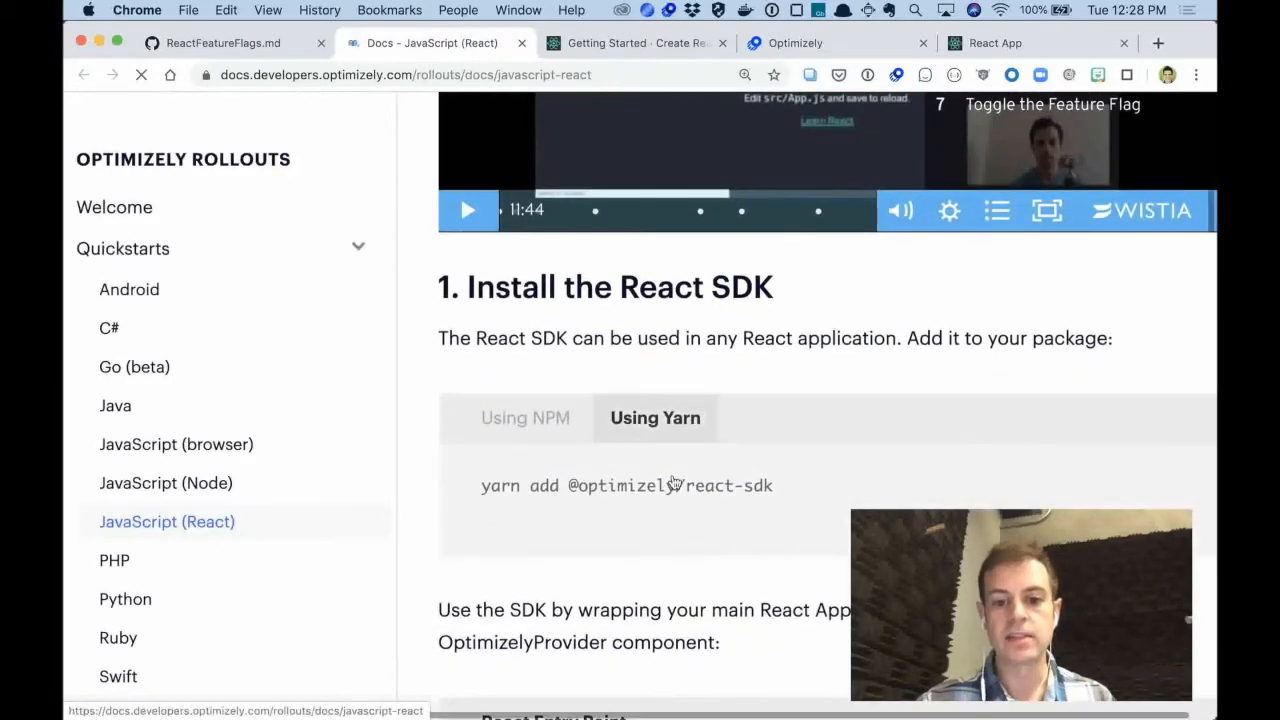
triple_click(628, 485)
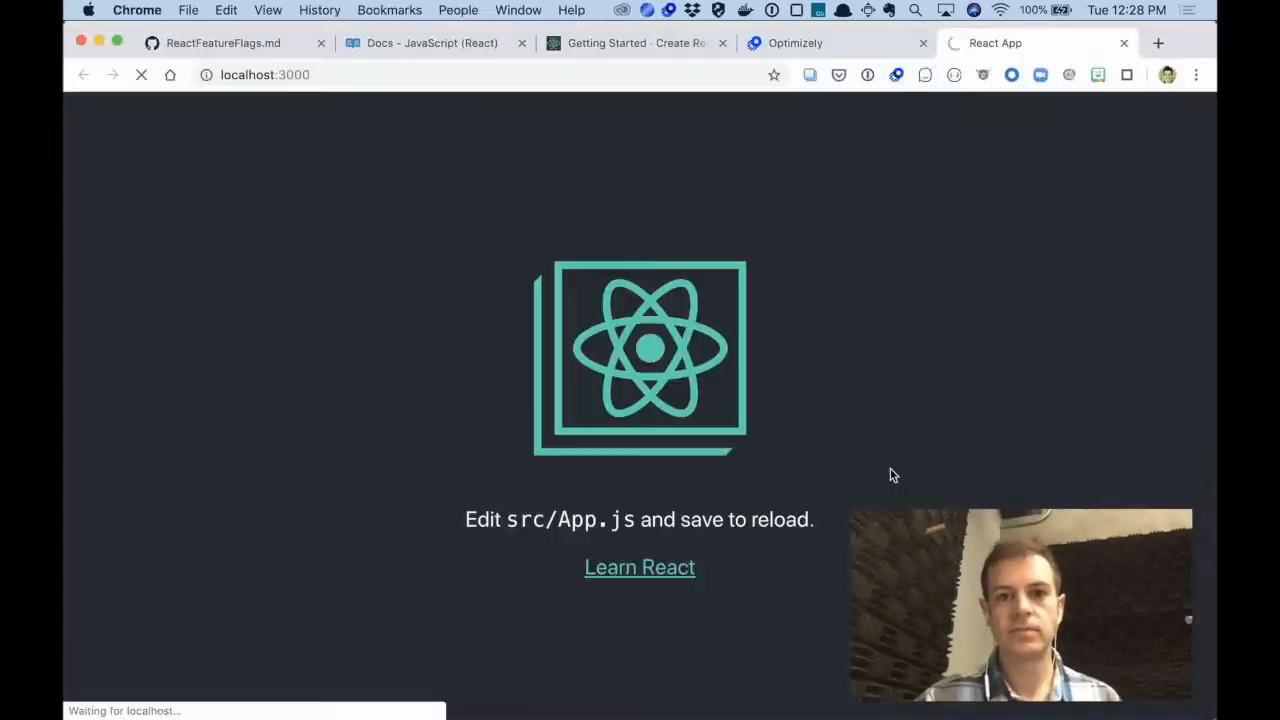
Step: Copy the SDK import and createInstance lines from the React Entry Point example
left_click(430, 43)
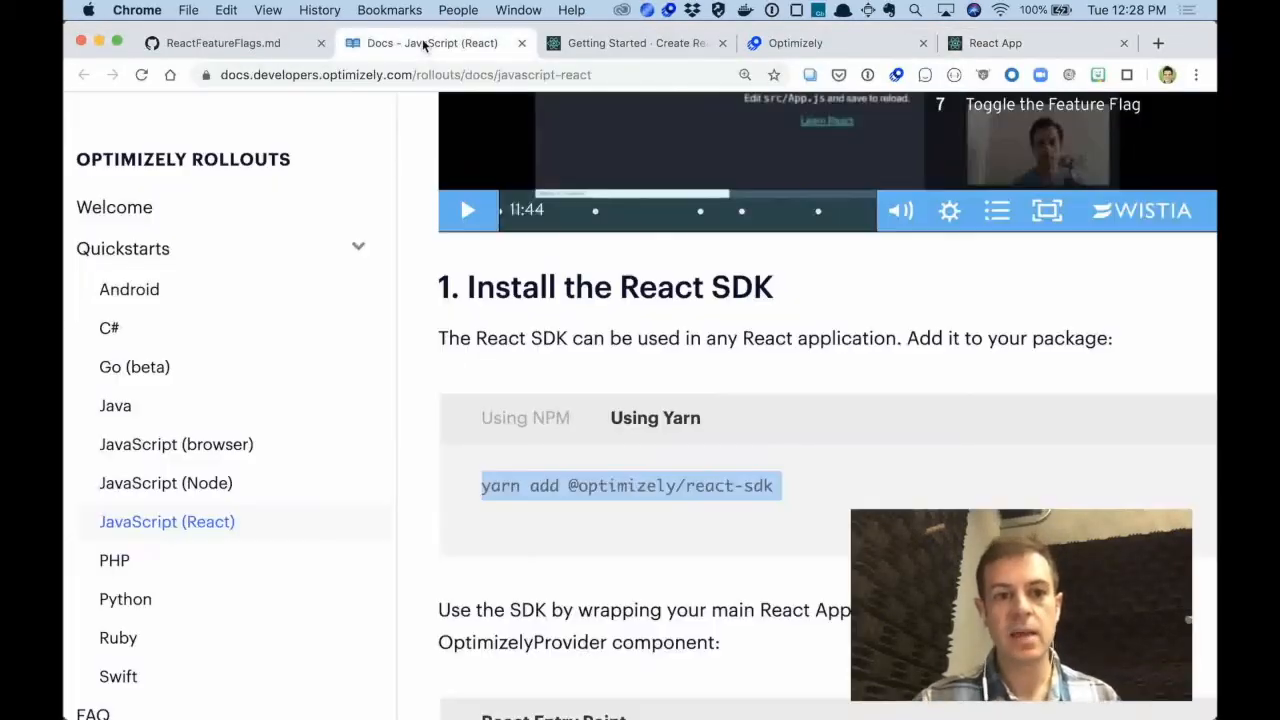
scroll("down", 3)
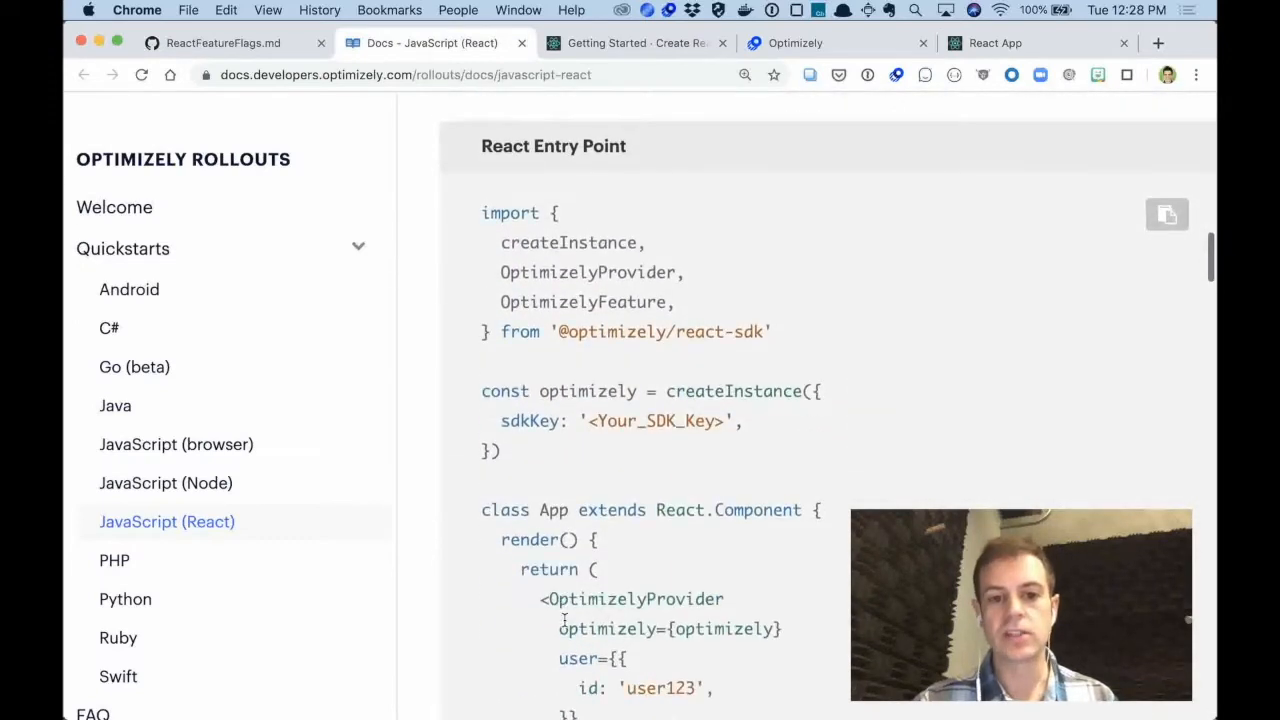
left_click_drag(501, 242, 770, 331)
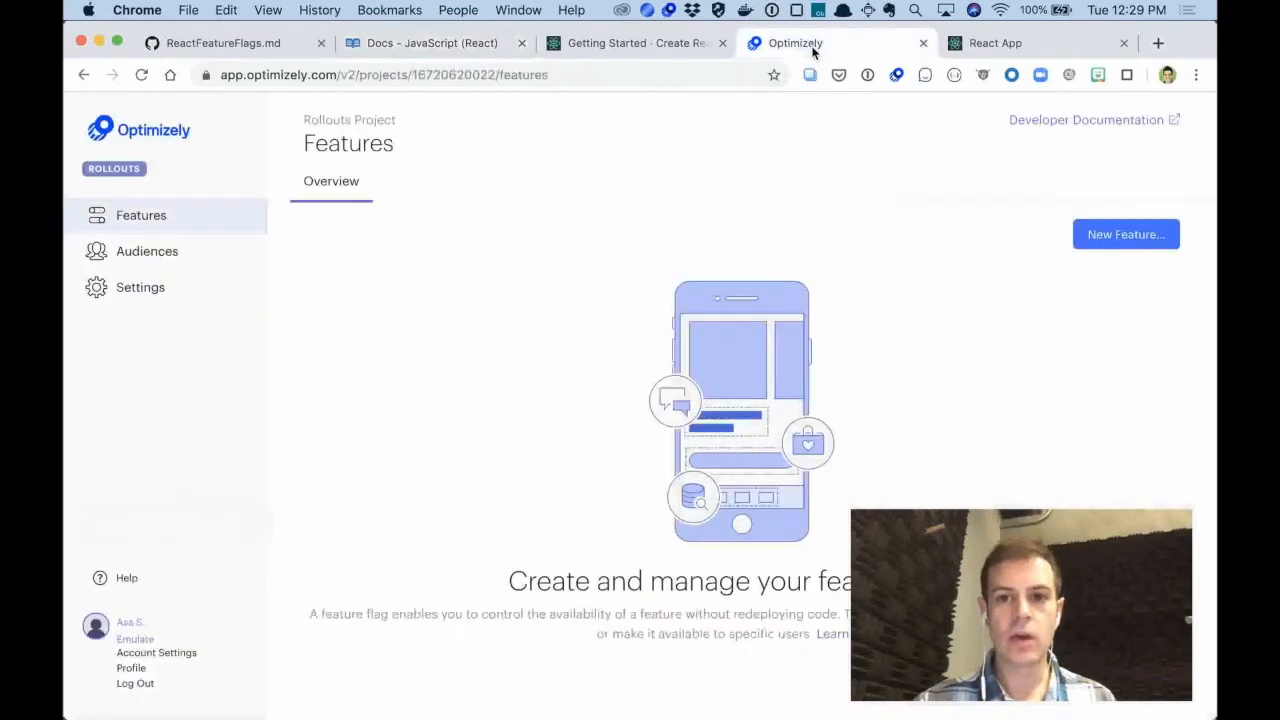
Step: Copy the Development environment's SDK key from the Rollouts project's Environments settings
left_click(140, 287)
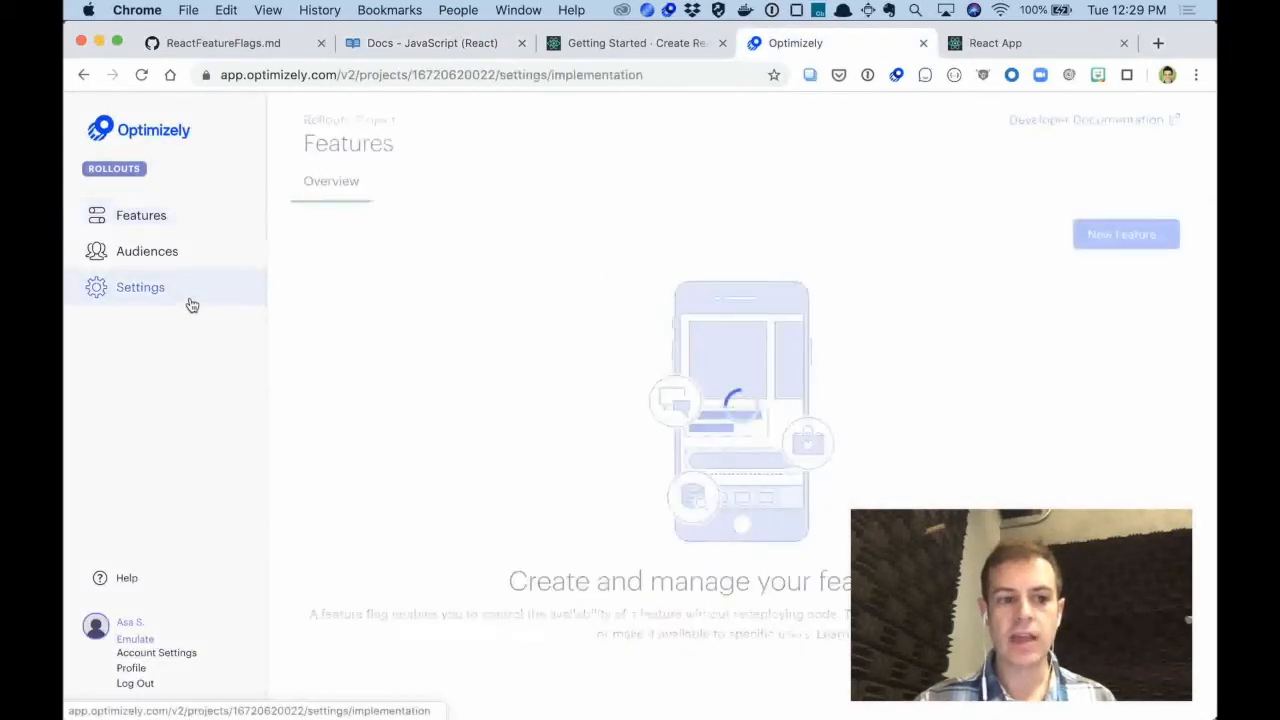
left_click(140, 287)
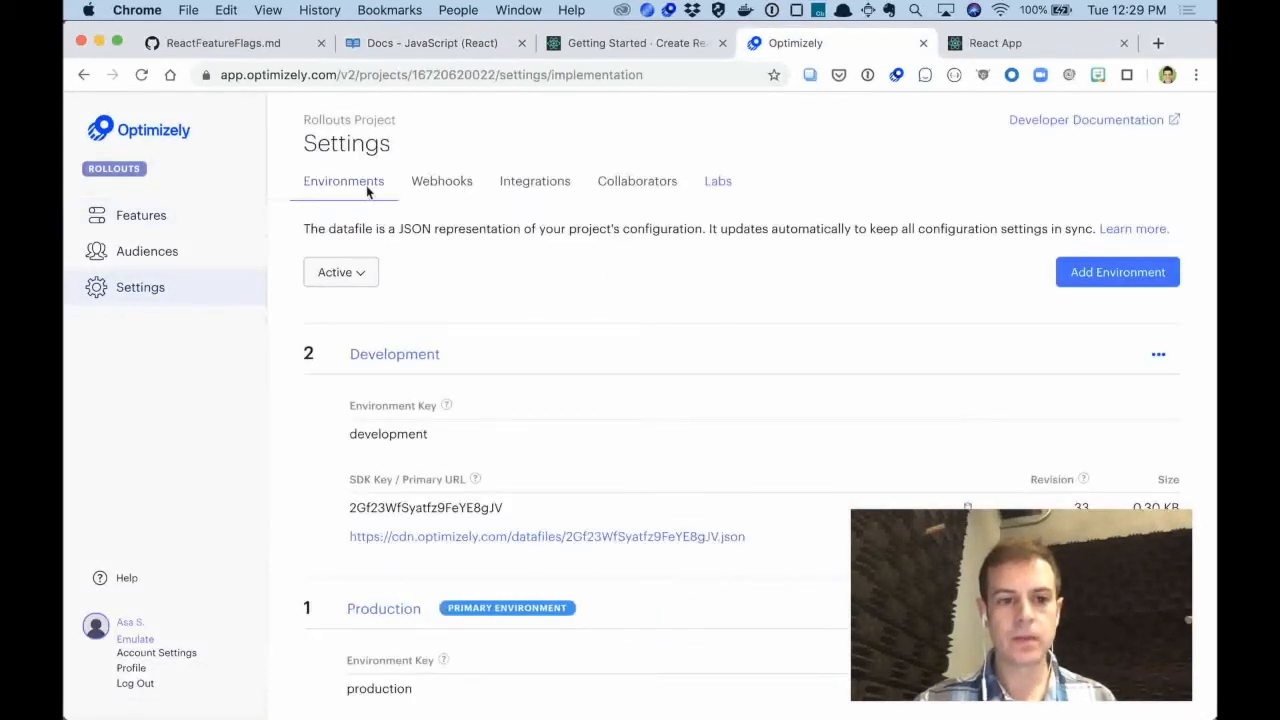
right_click(425, 507)
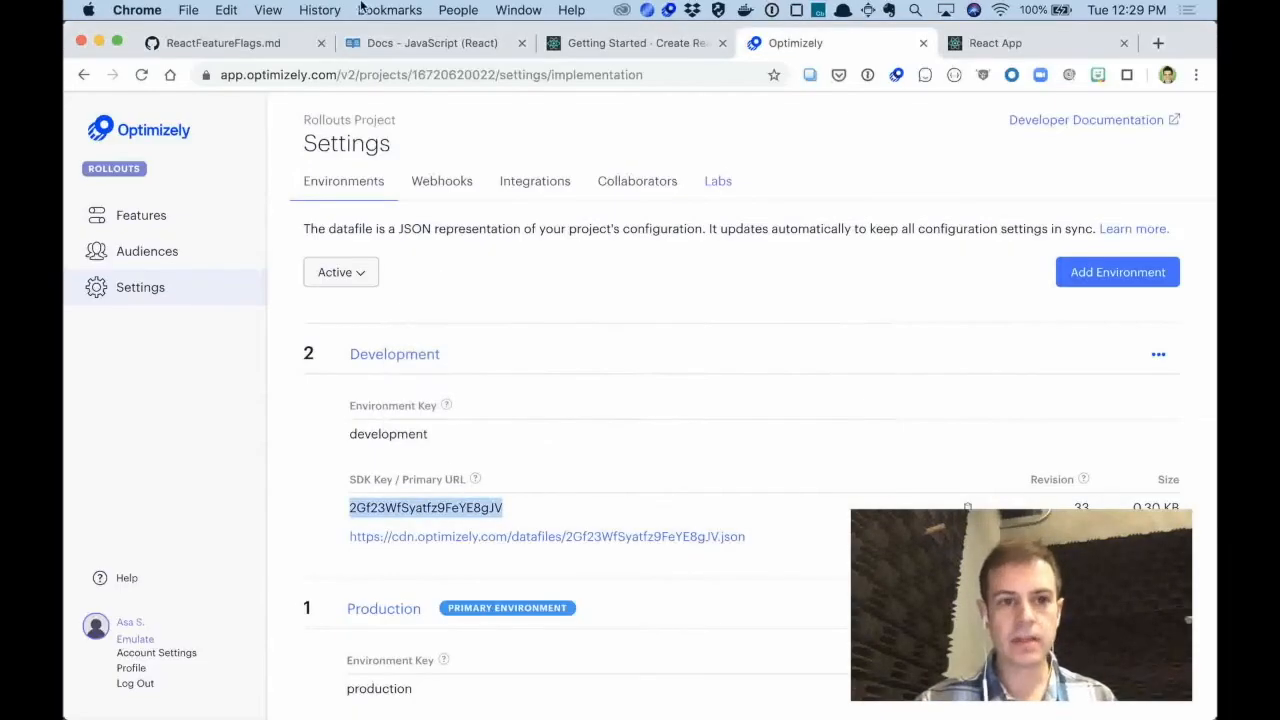
left_click(432, 43)
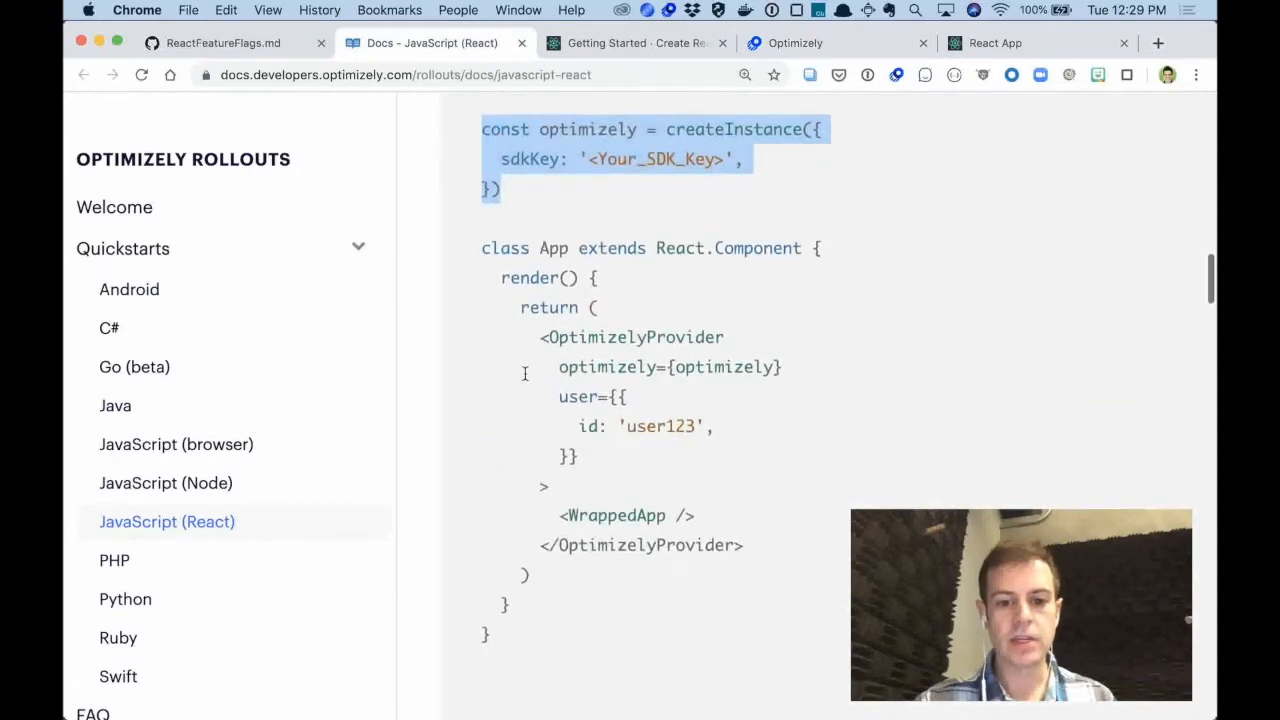
Step: Select the OptimizelyProvider opening lines with optimizely and user={{ id: 'user123' }} props
scroll("down", 3)
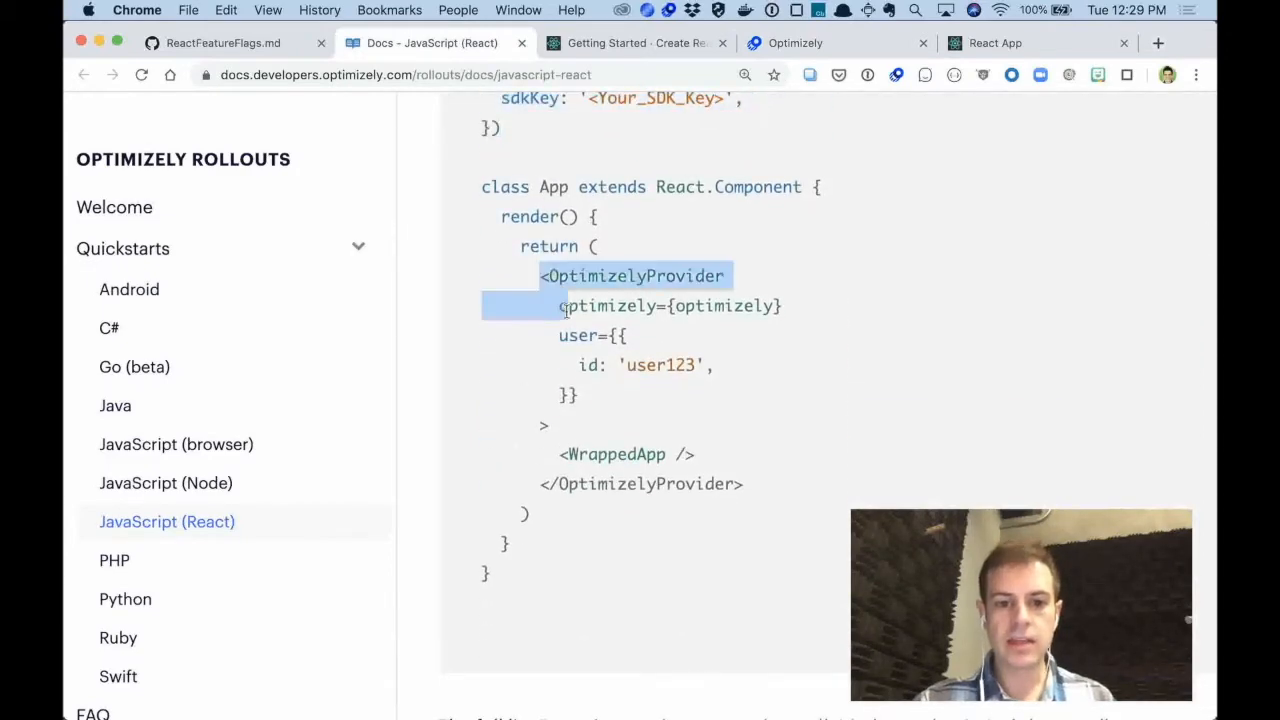
left_click_drag(560, 306, 600, 424)
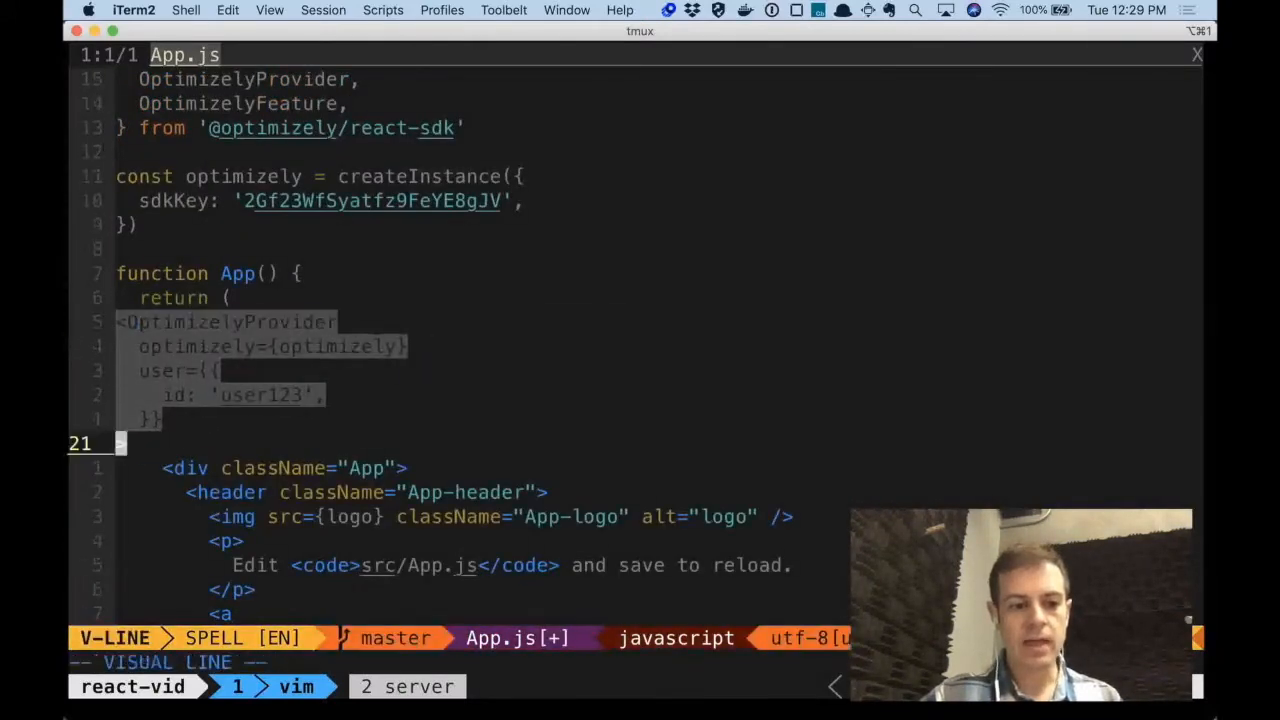
Step: Indent the pasted OptimizelyProvider lines in App.js and add the closing > line
key("Escape")
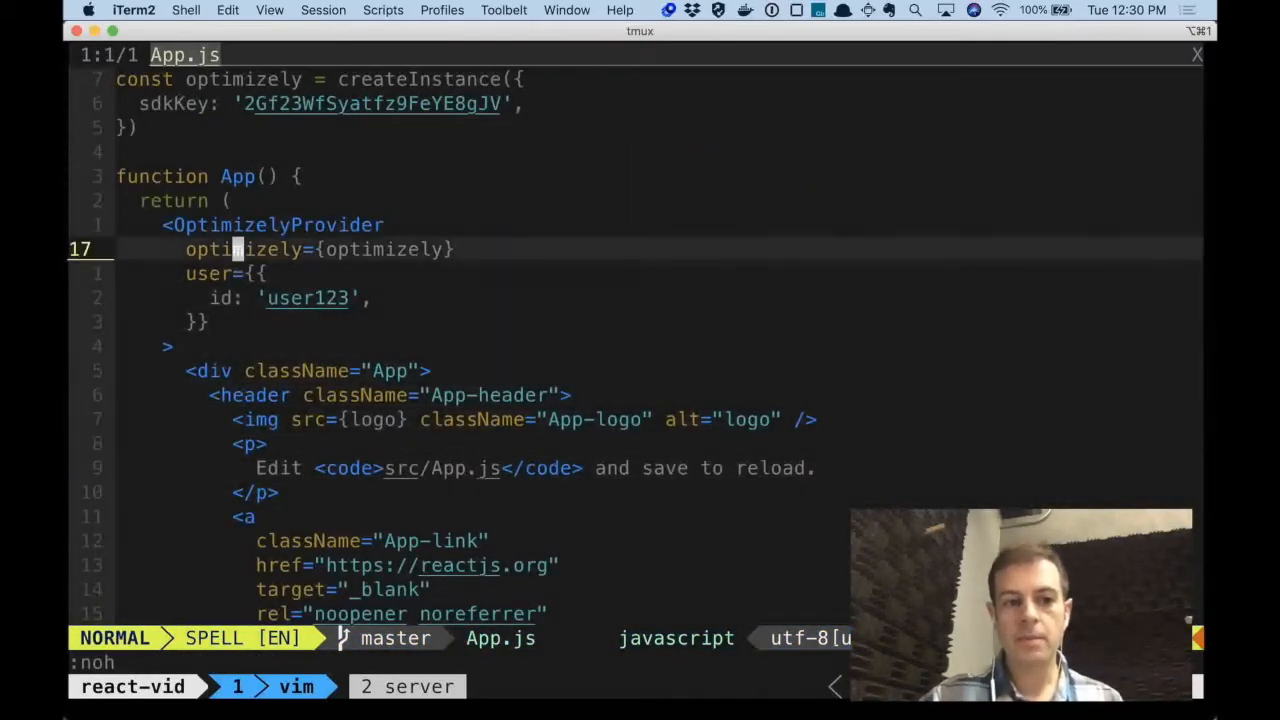
key("n")
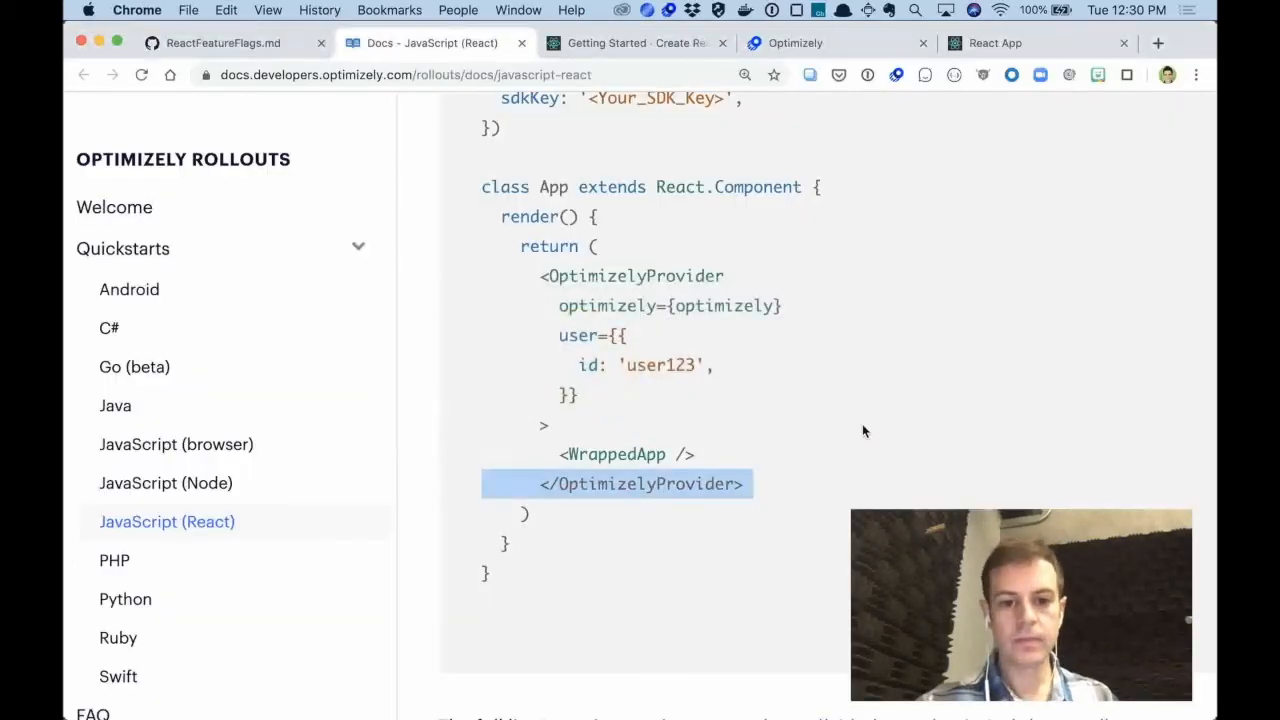
Step: Add a feature with key homepage_image from the Rollouts project's Features list
scroll("down", 3)
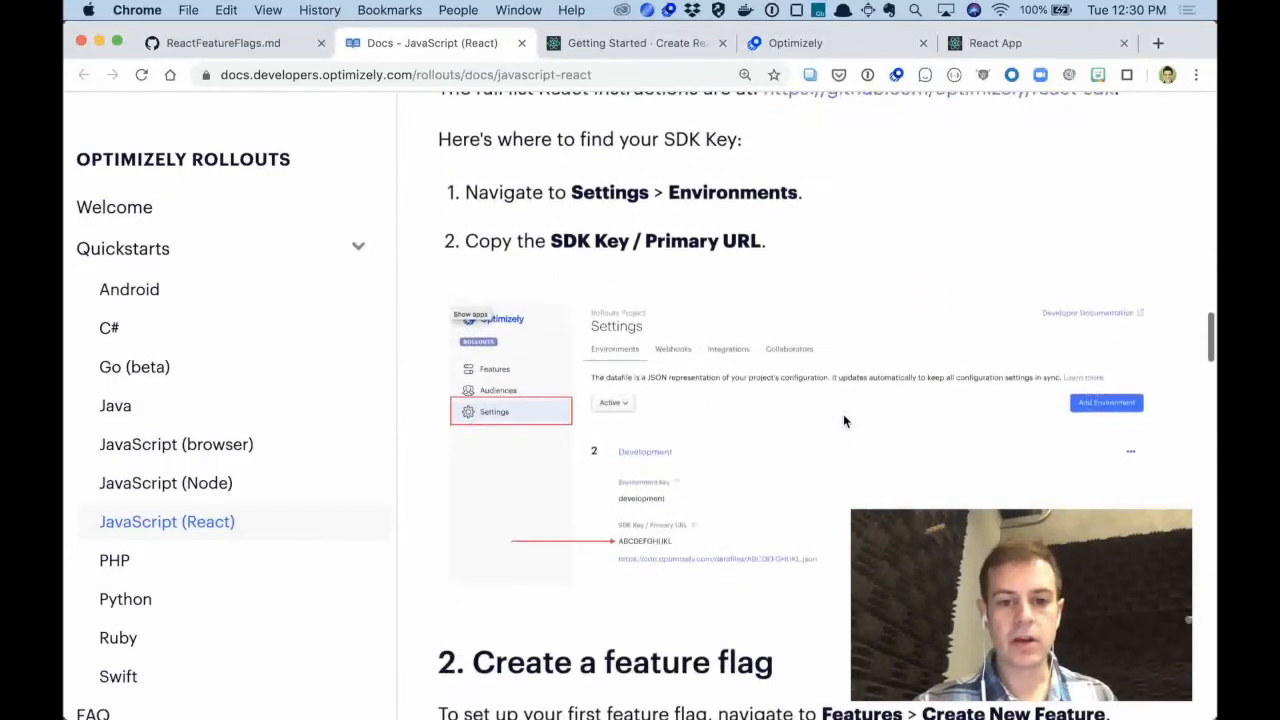
scroll("down", 3)
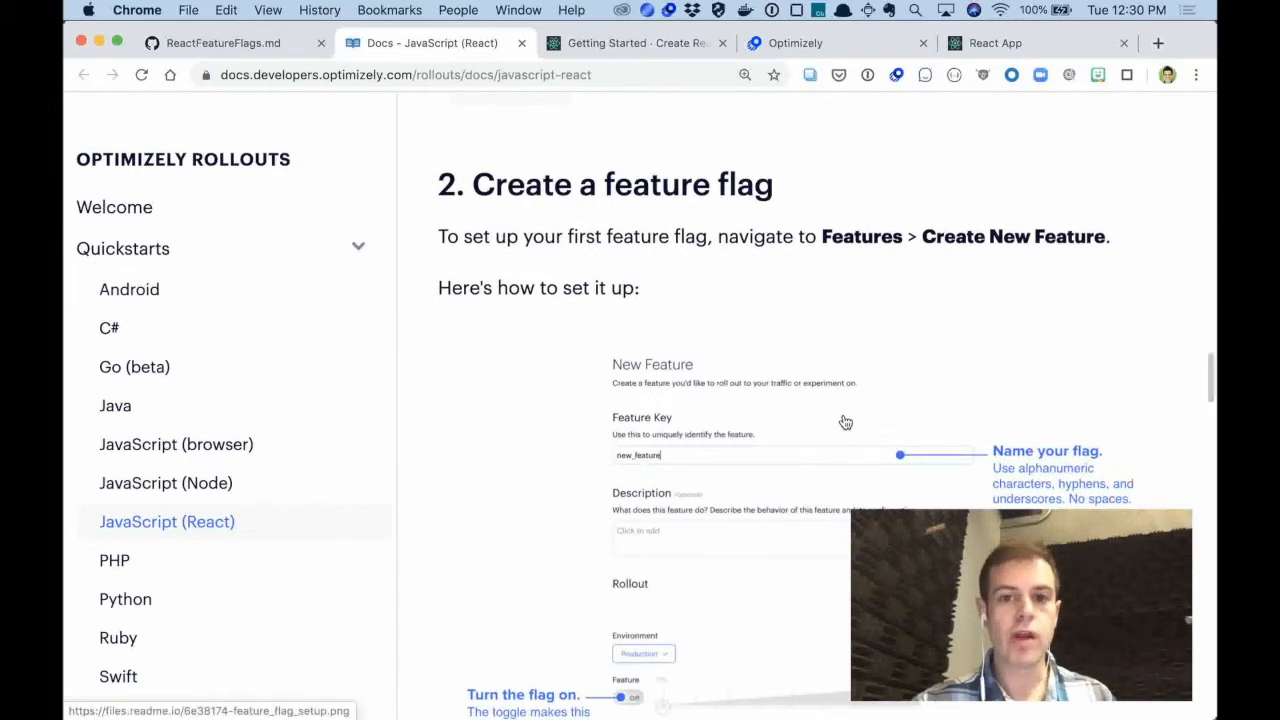
left_click(795, 43)
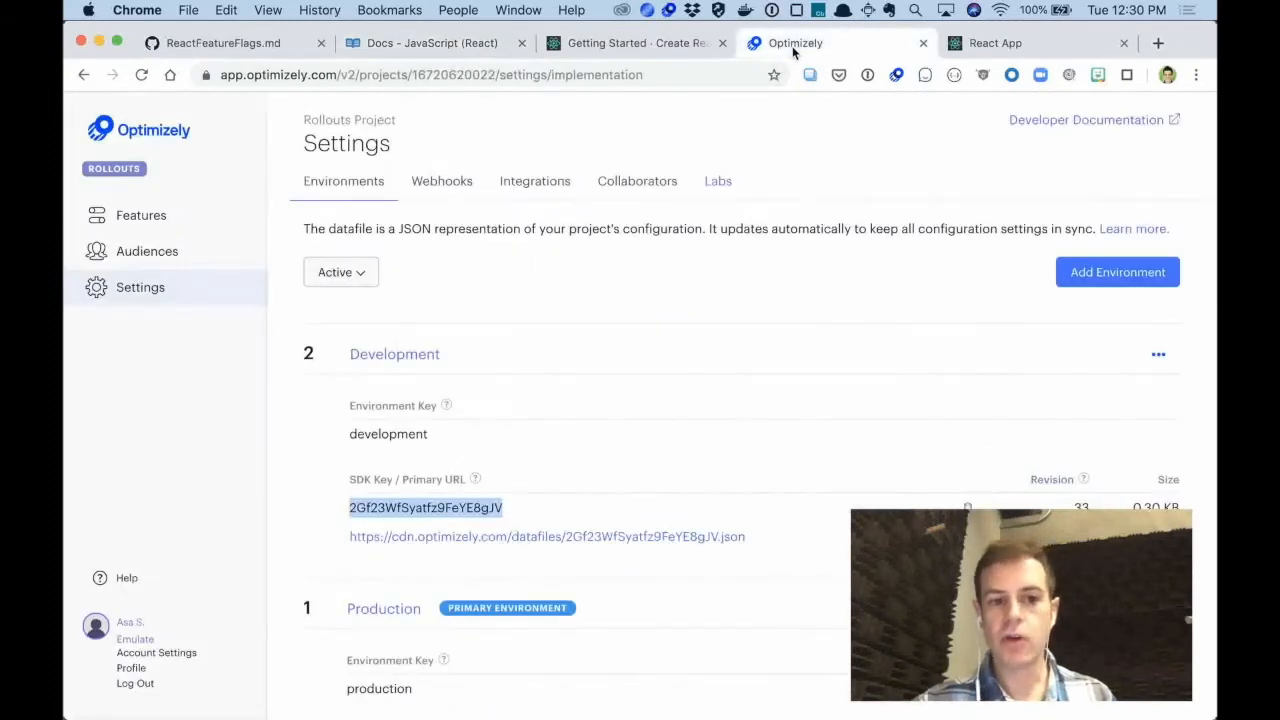
left_click(141, 215)
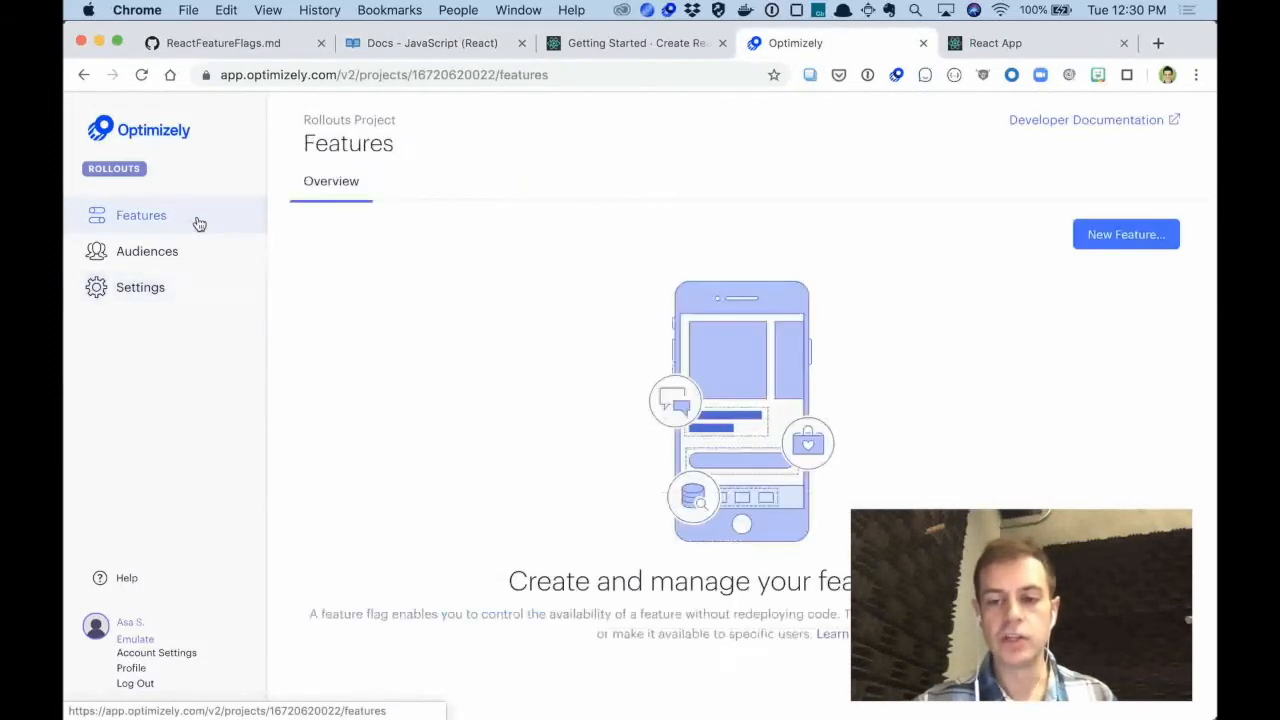
left_click(1125, 234)
type("h")
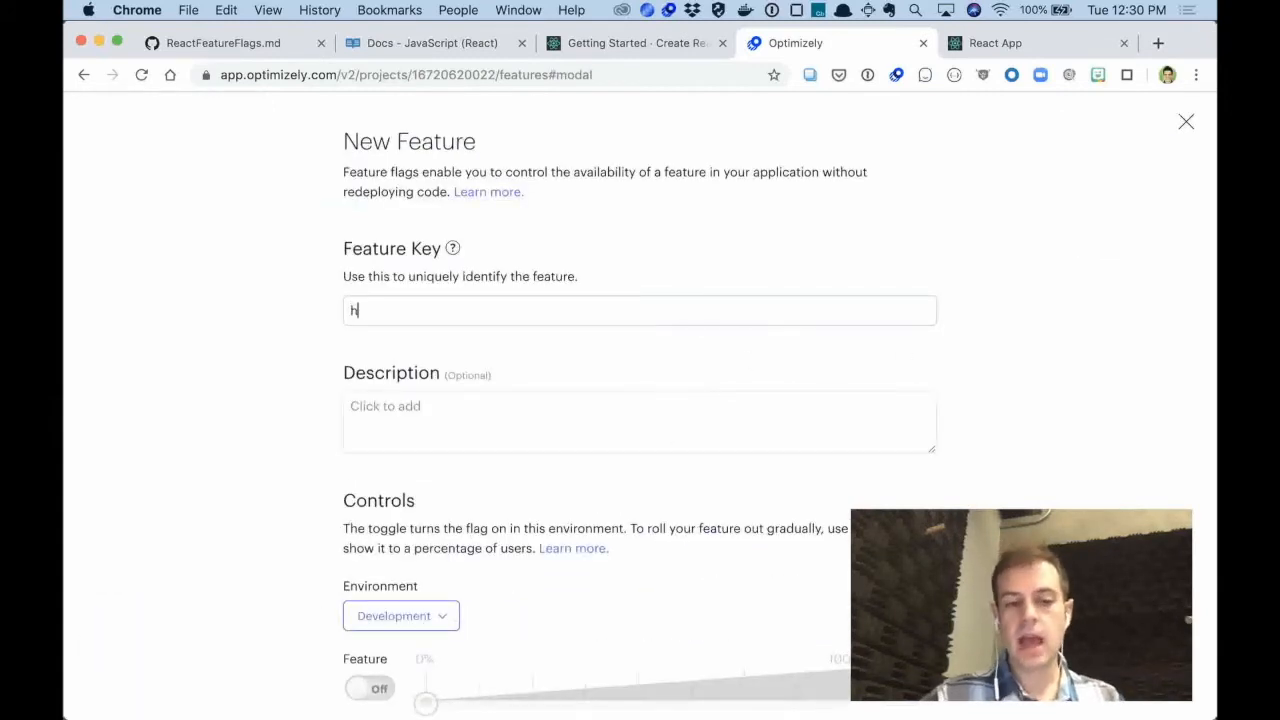
type("omepage_image")
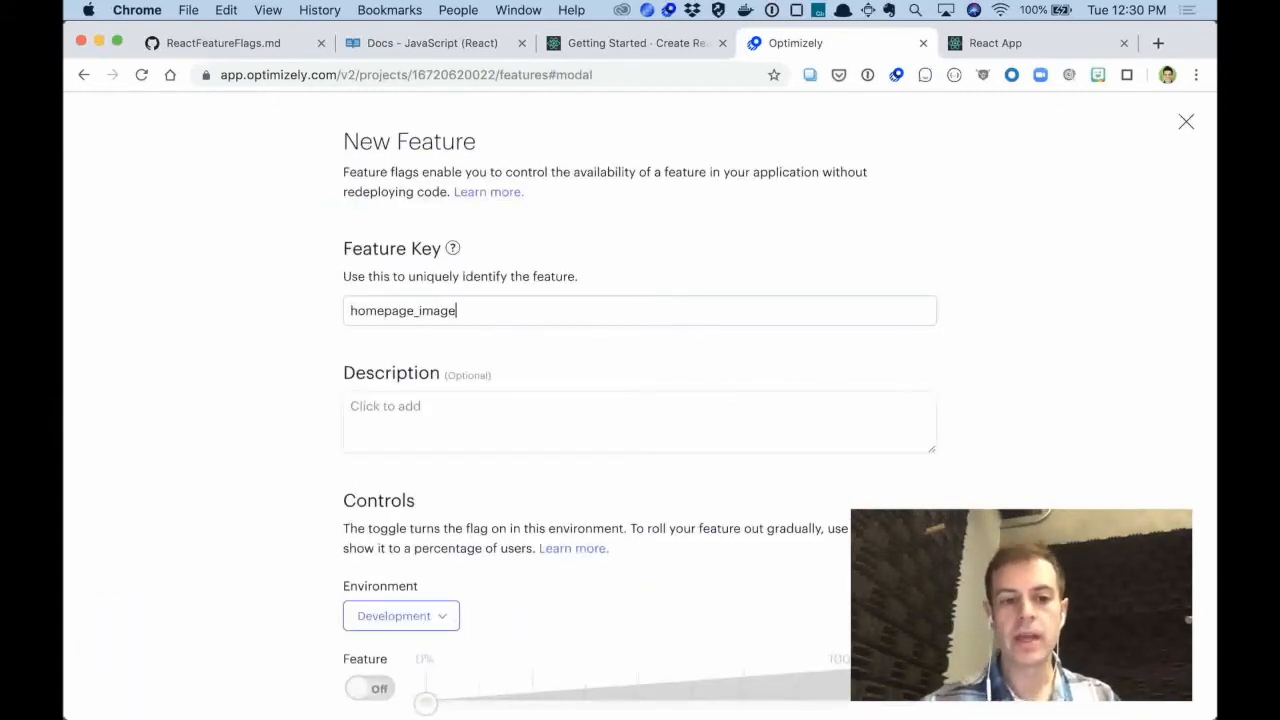
scroll("down", 3)
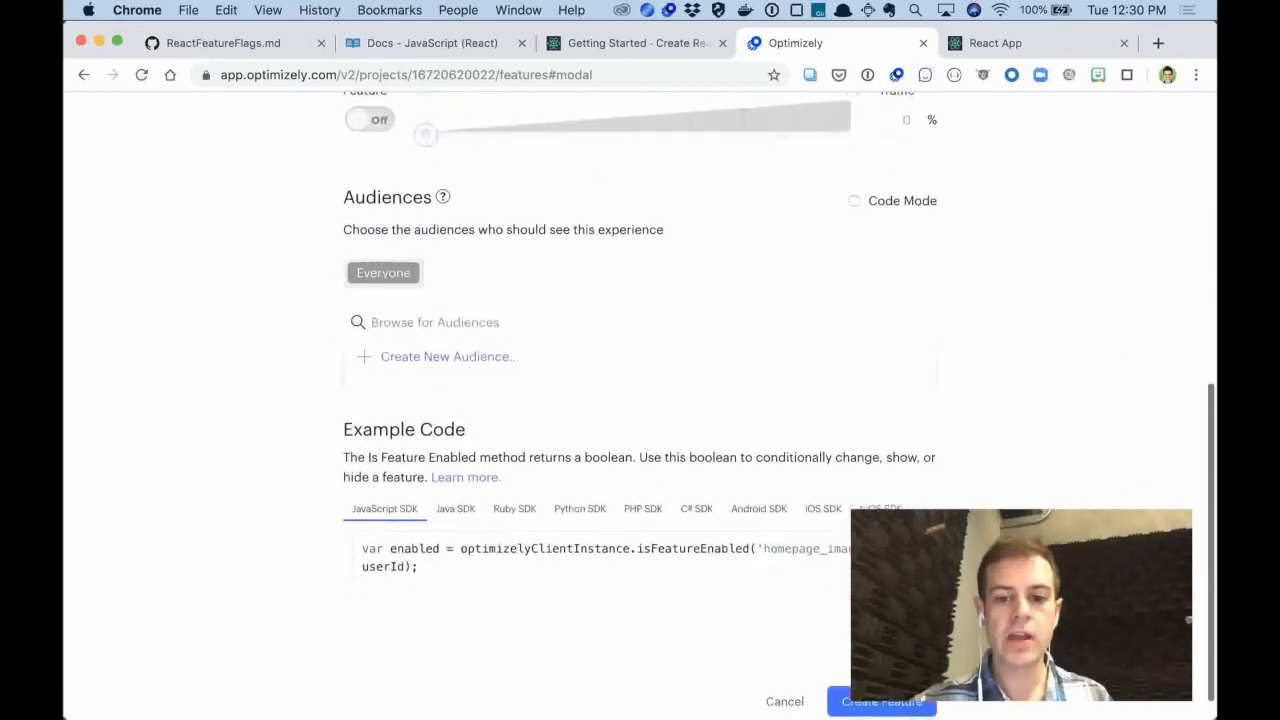
scroll("down", 3)
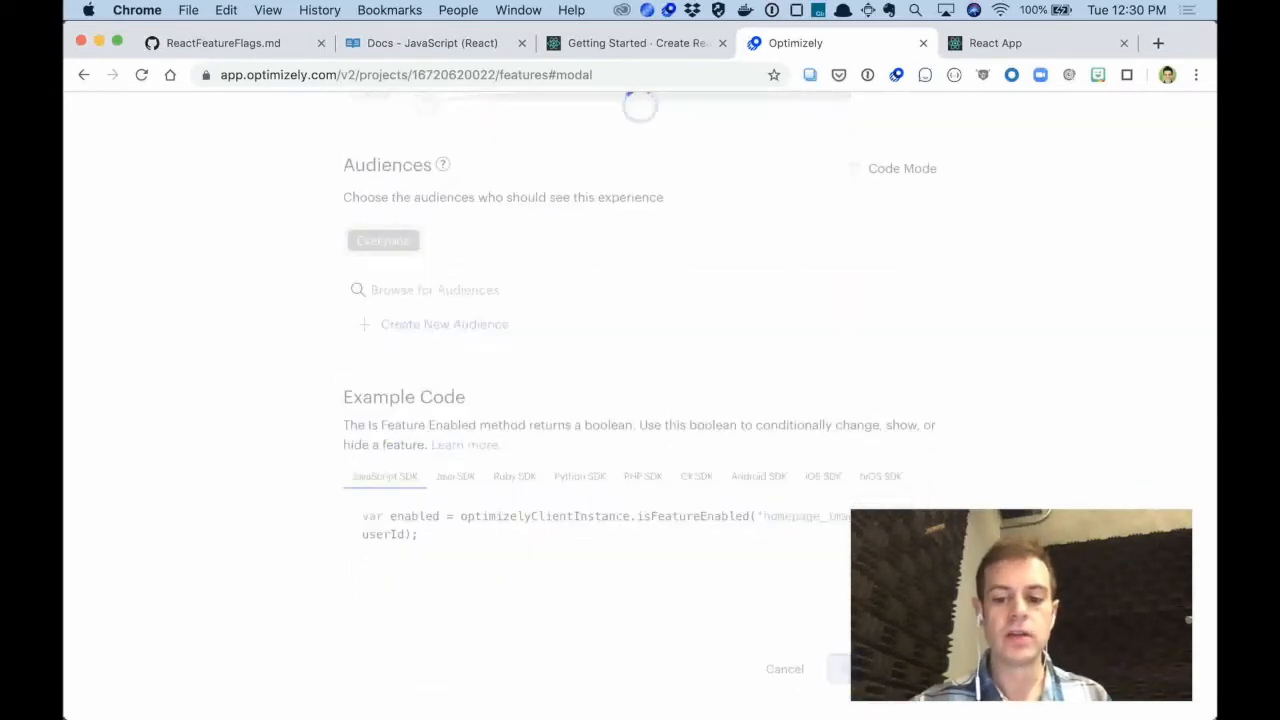
left_click(784, 668)
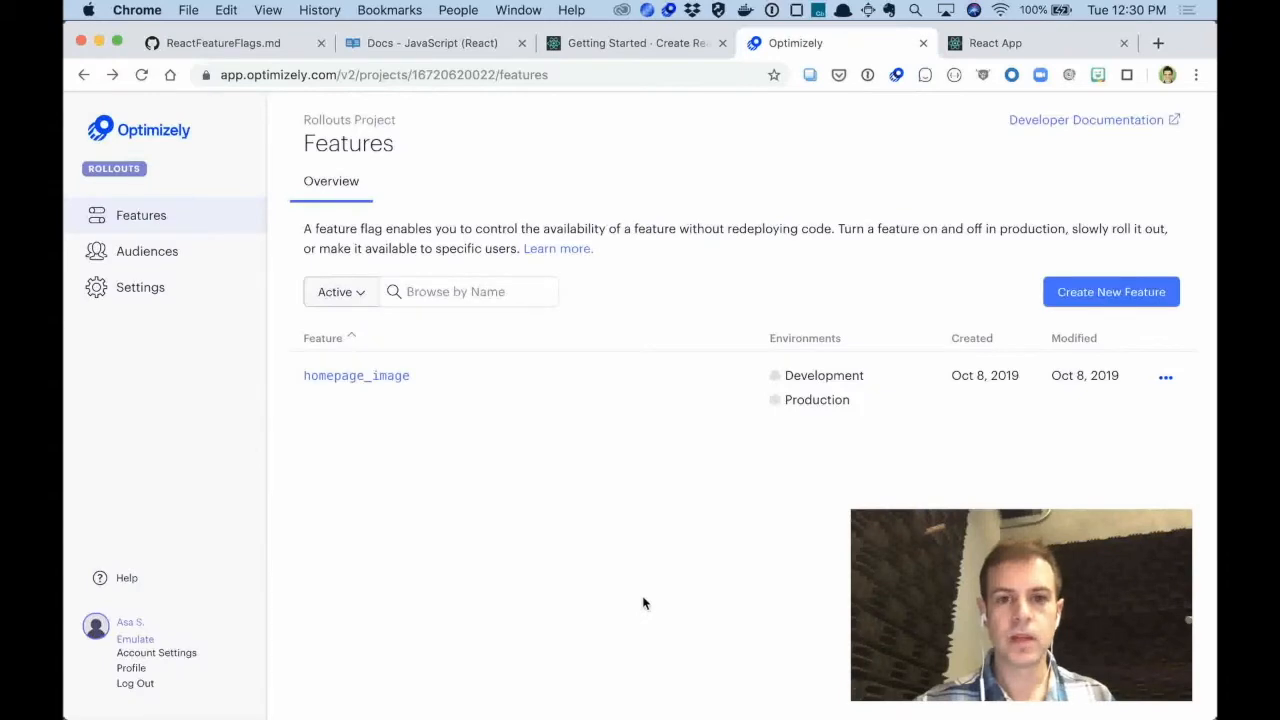
left_click(432, 43)
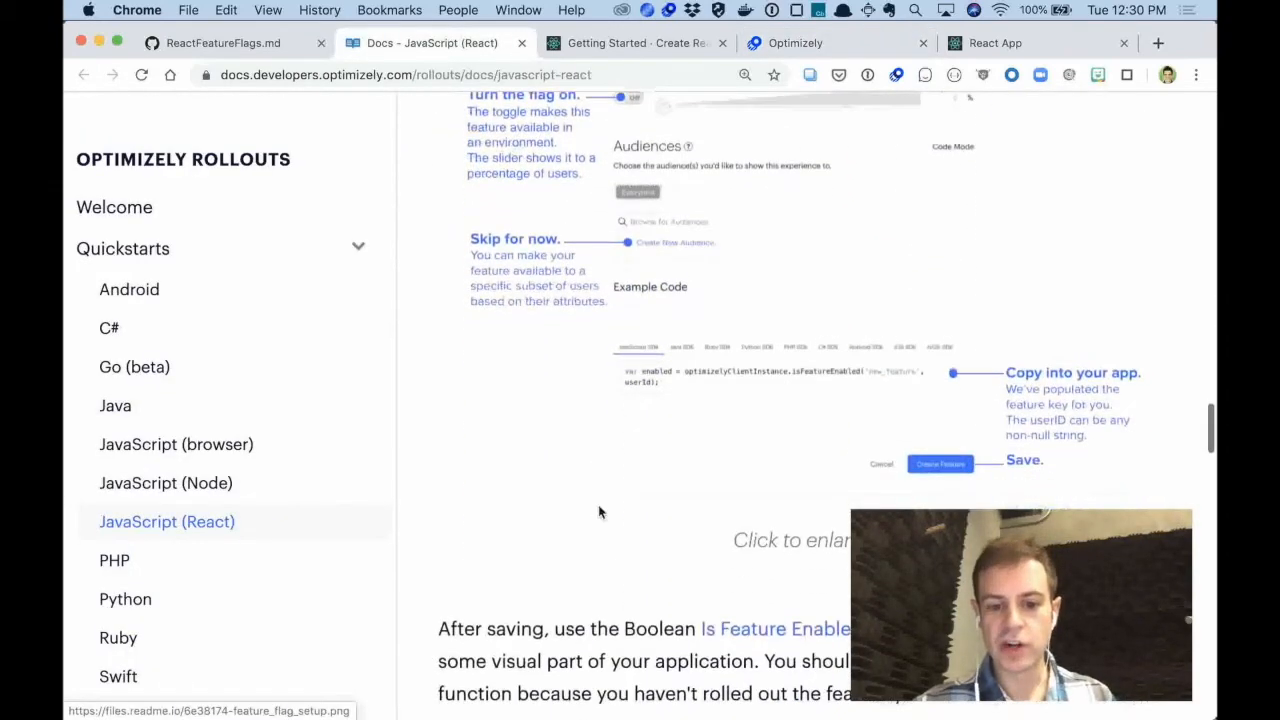
Step: Scroll to the OptimizelyFeature example and paste it inside App.js's app header
scroll("down", 3)
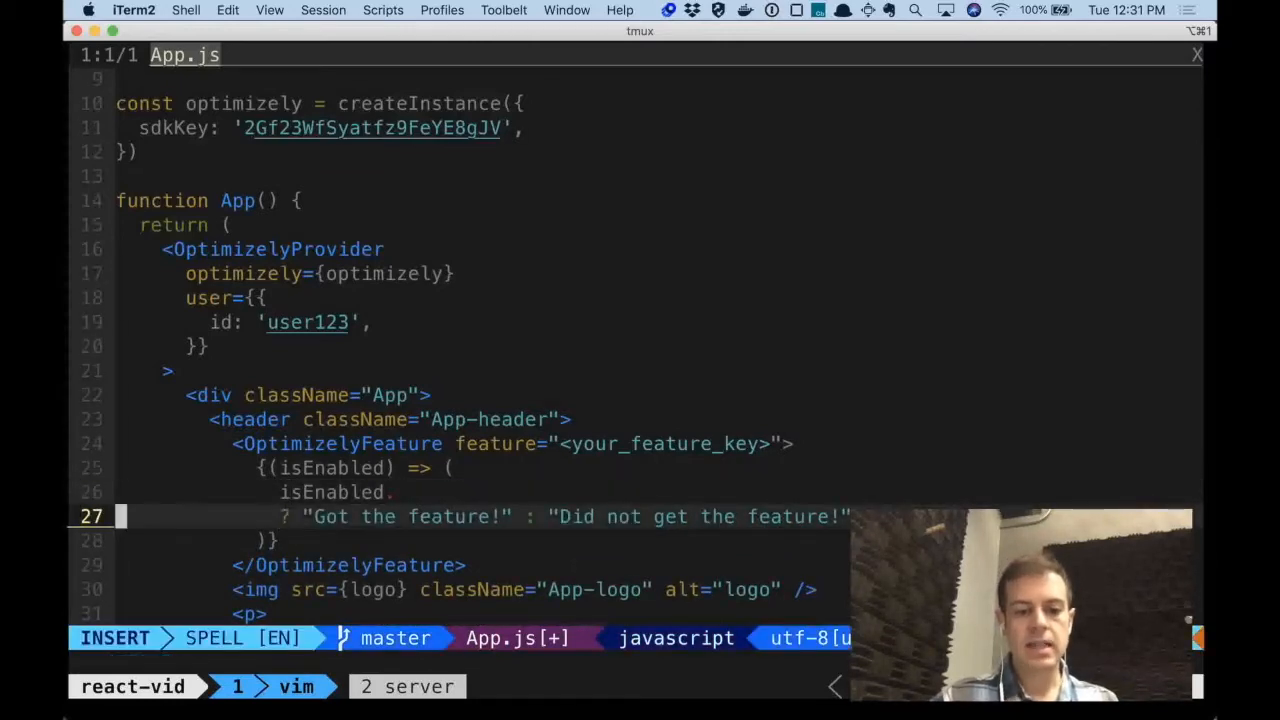
Step: Replace the ternary messages with img tags, the enabled one using '//optimize.ly/astronaut'
key("Return")
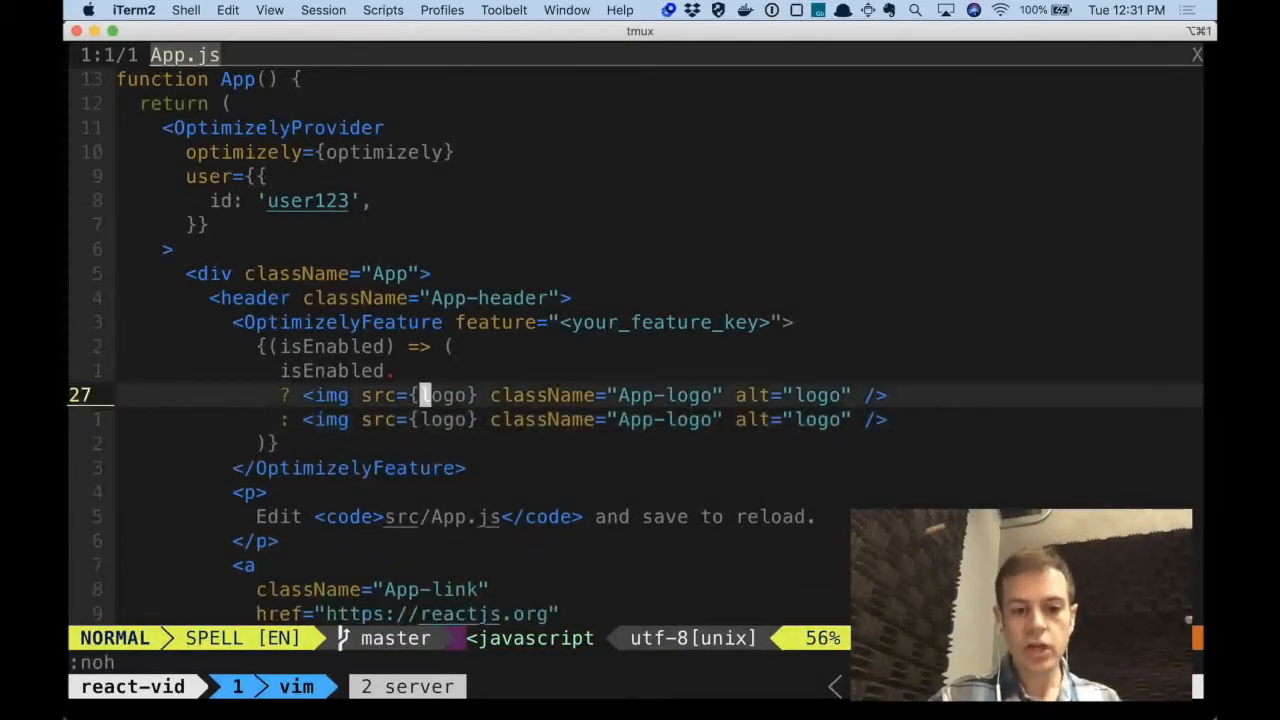
type("'//")
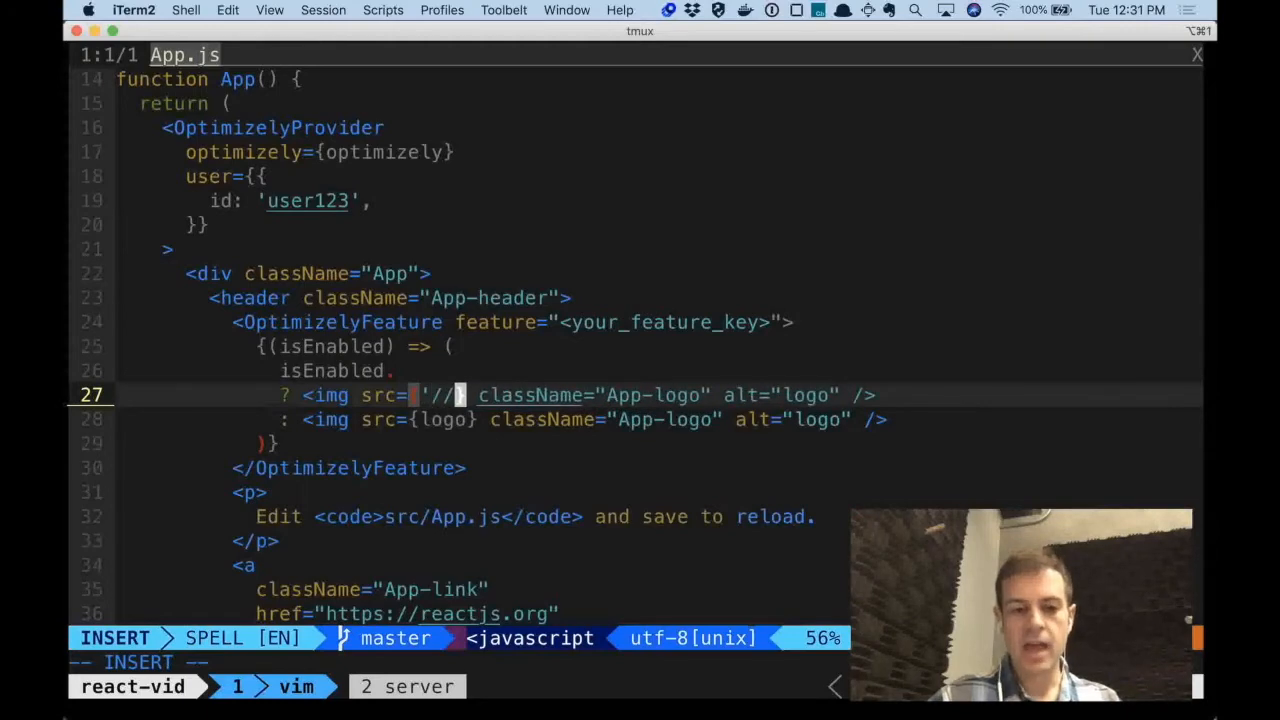
type("optimize.ly")
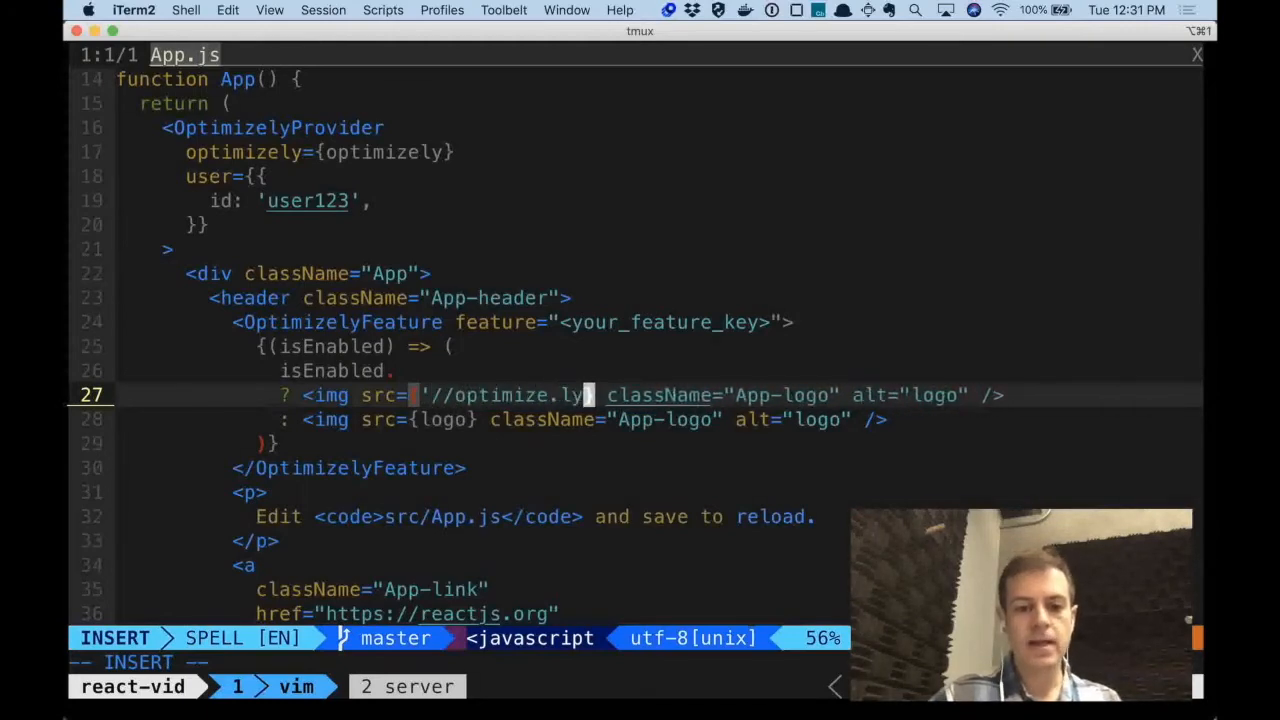
type("/as")
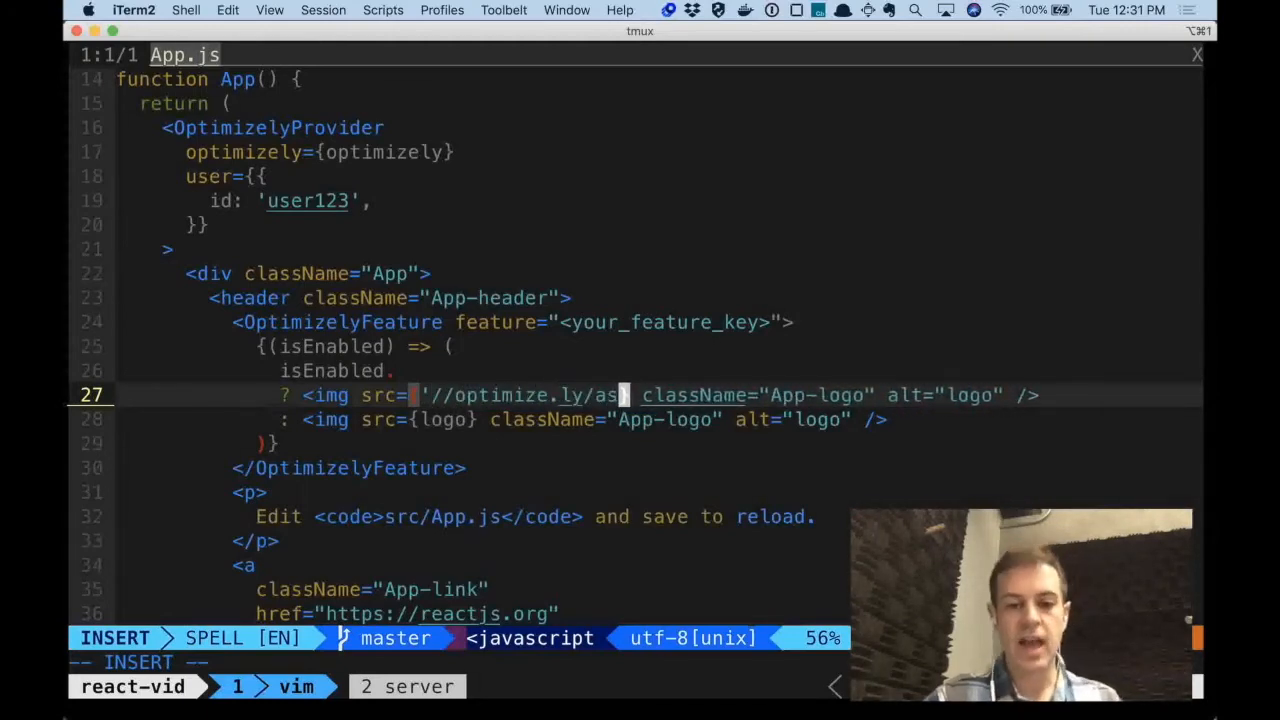
type("tronaut")
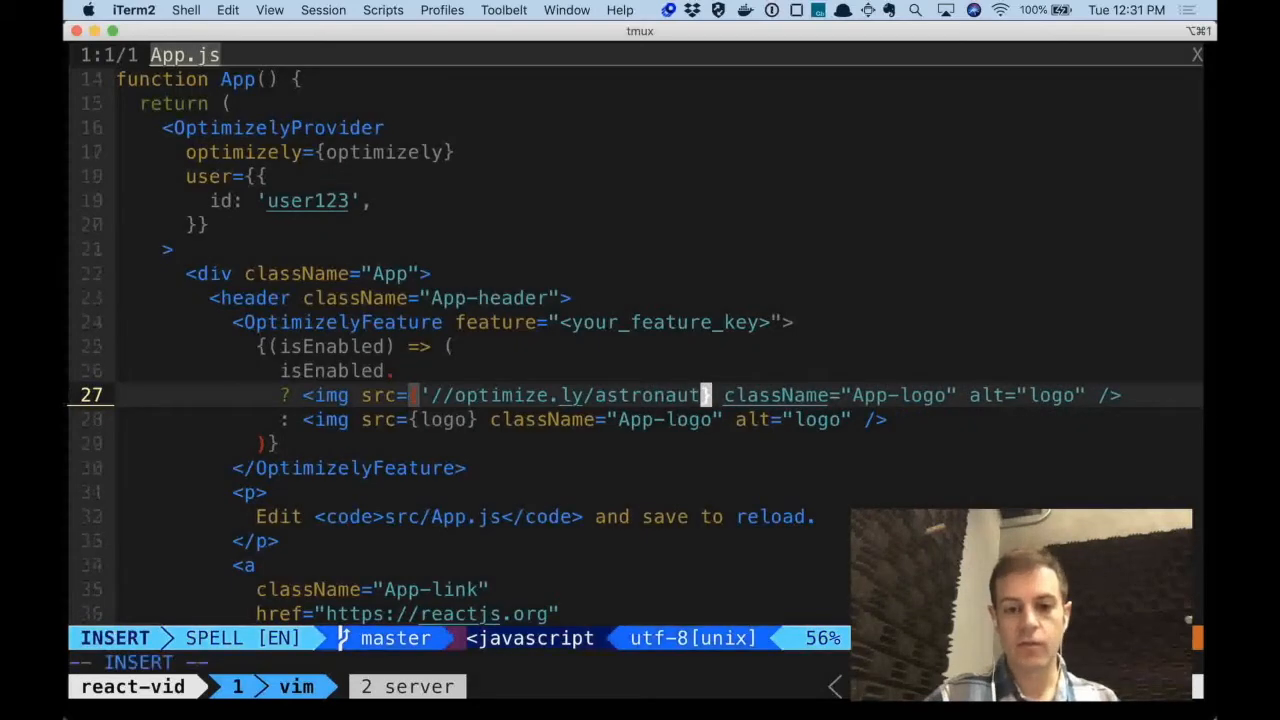
key("Escape")
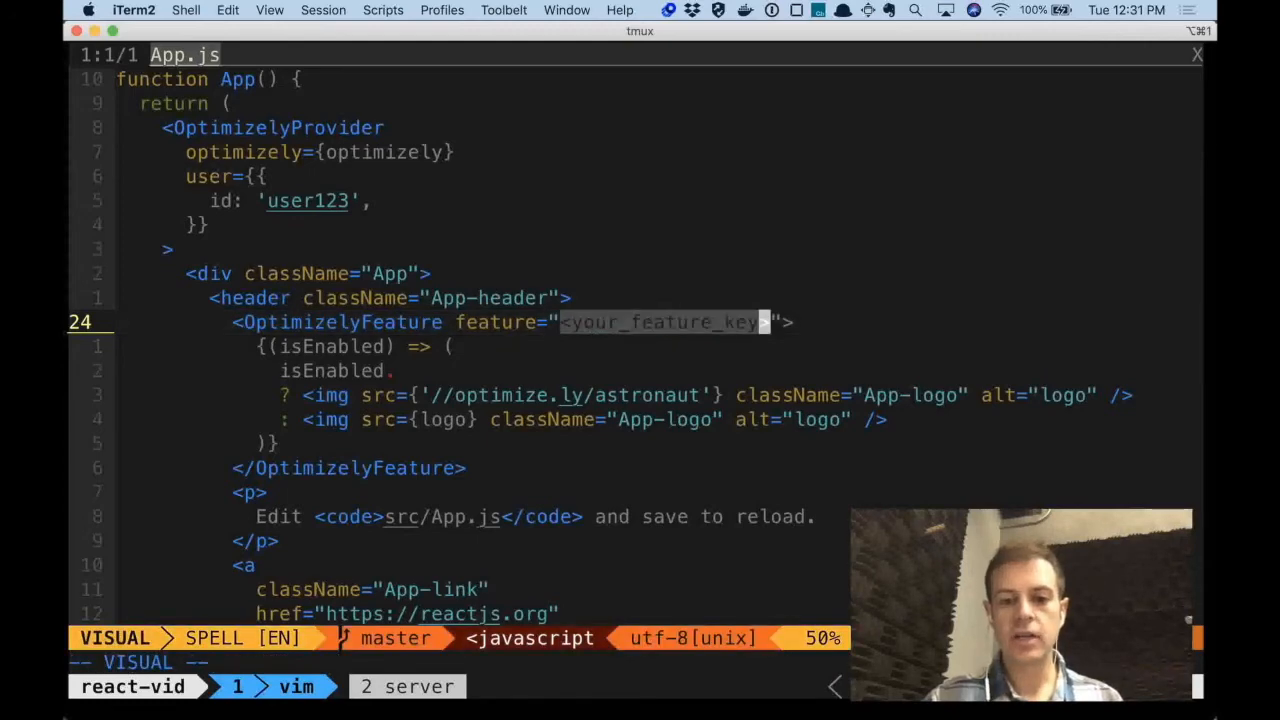
Step: Overwrite the <your_feature_key> placeholder in App.js with homepage_image
type("homepage_")
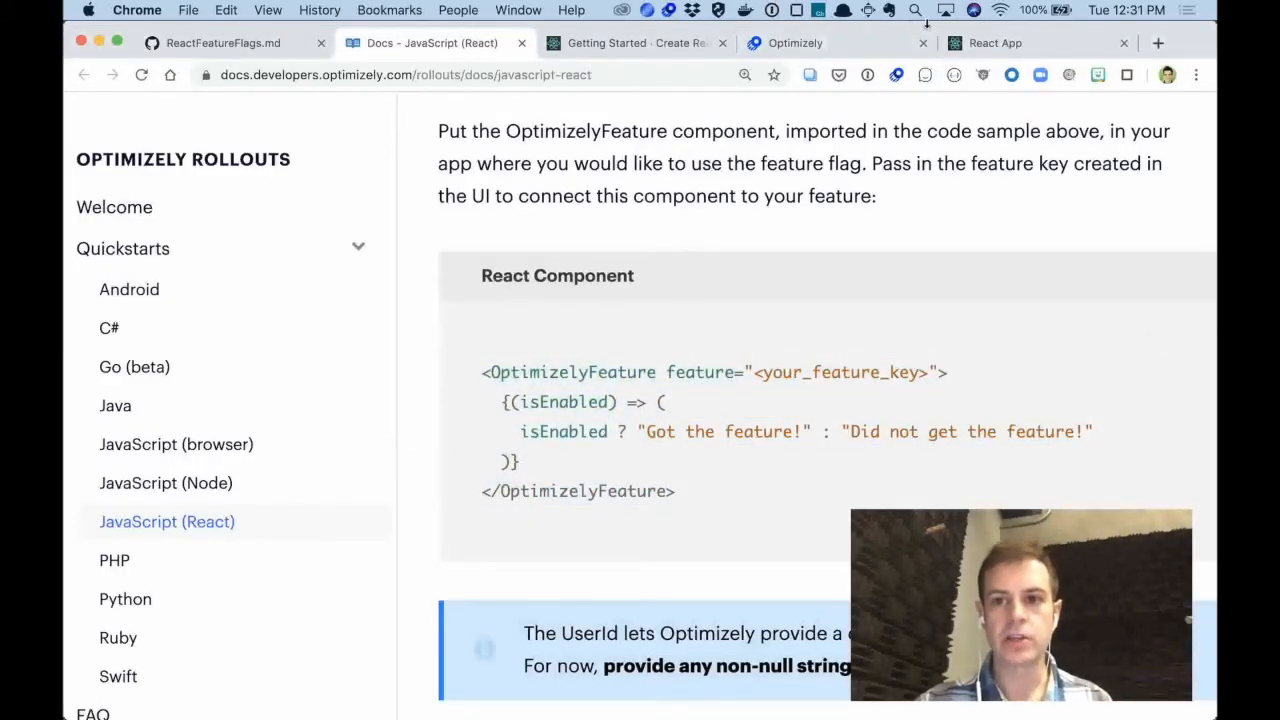
Step: Check the React app still logs homepage_image disabled for user123, then go back to Rollouts
left_click(1000, 42)
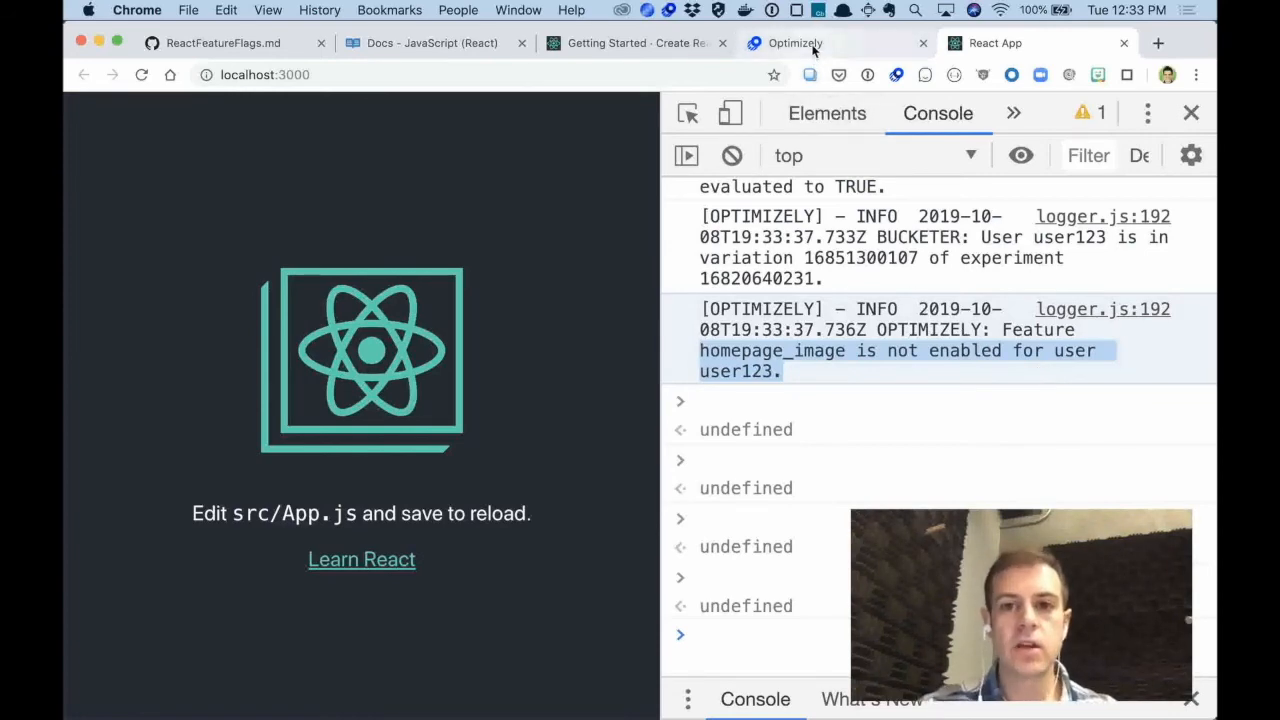
left_click(795, 43)
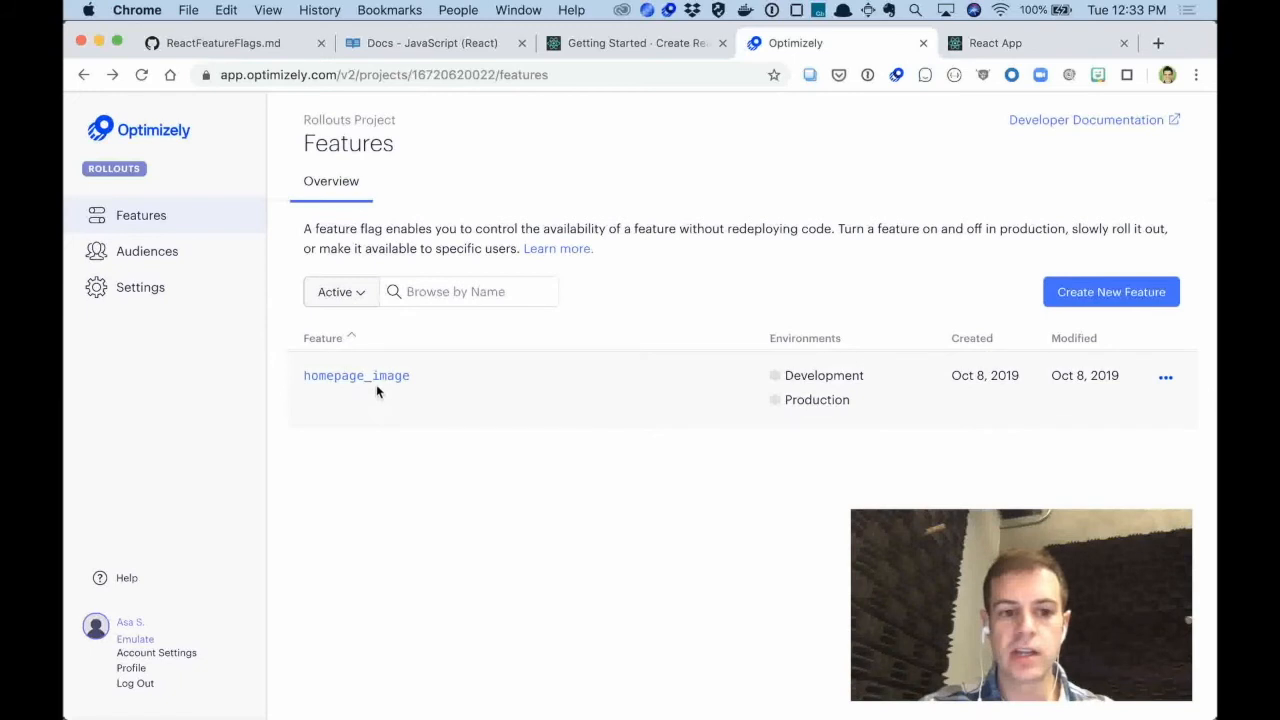
Step: Switch the homepage_image feature On for Development at 100% traffic and save
left_click(356, 375)
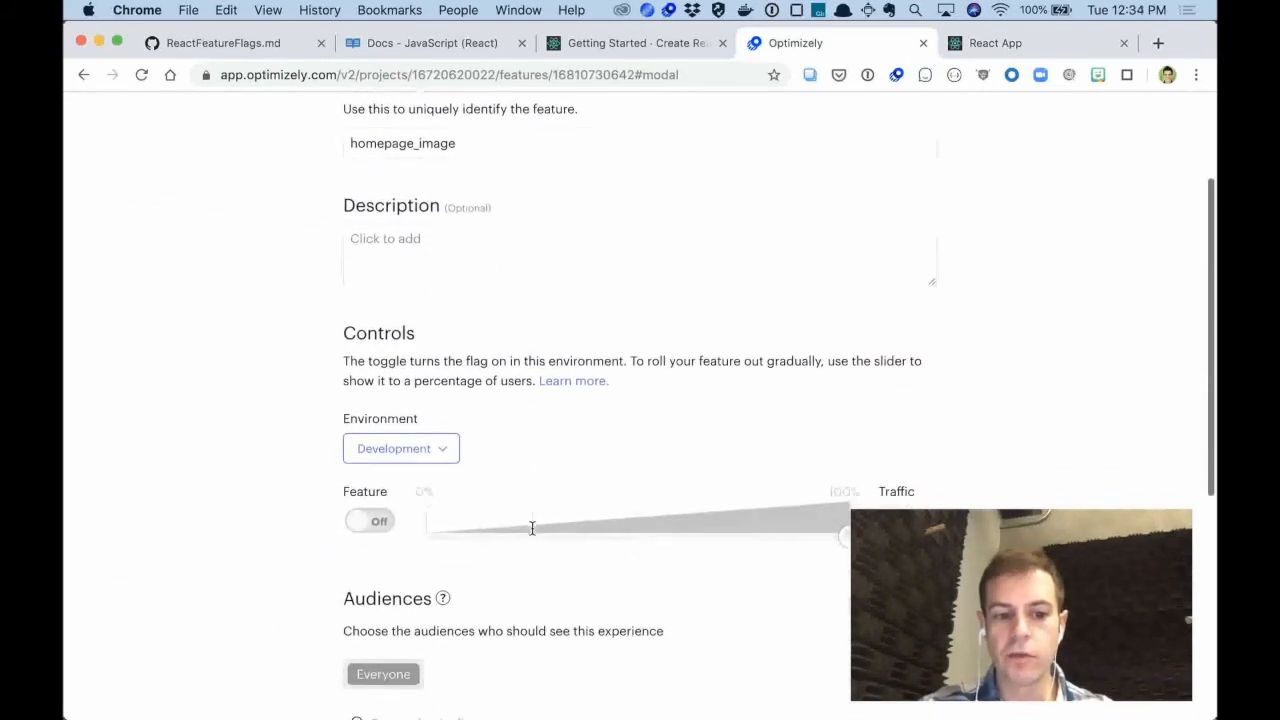
left_click(370, 521)
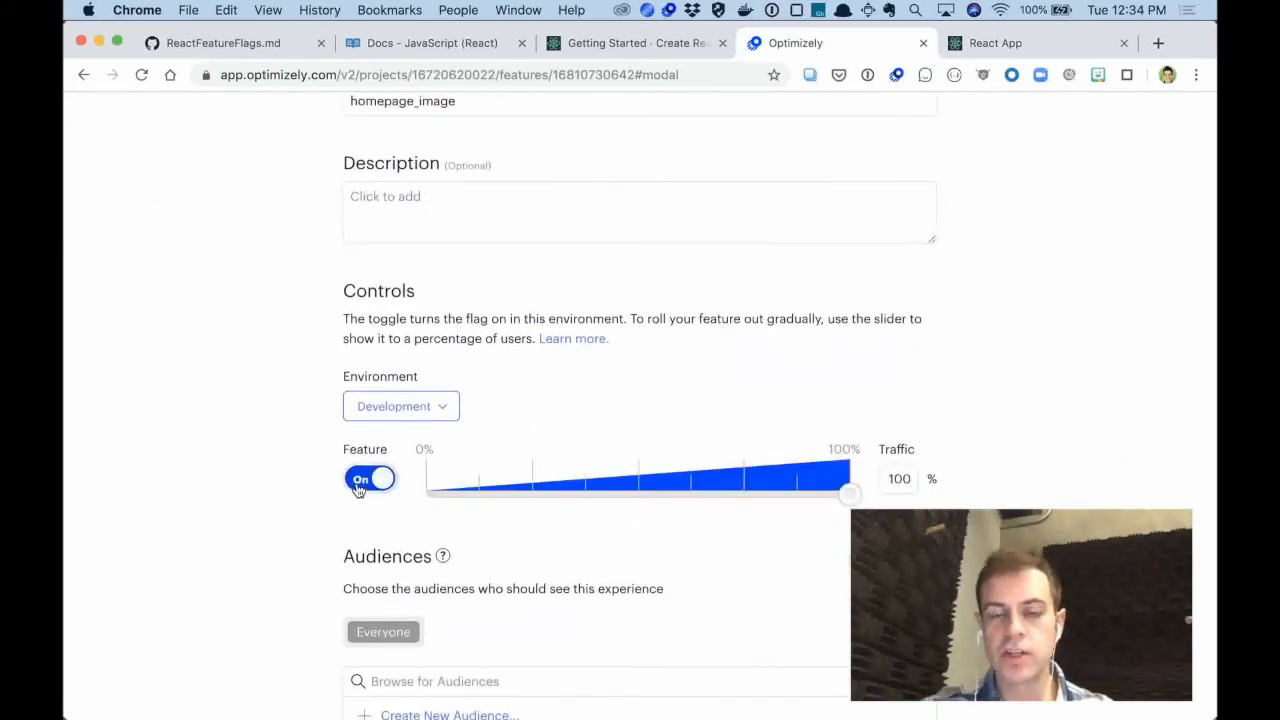
scroll("down", 3)
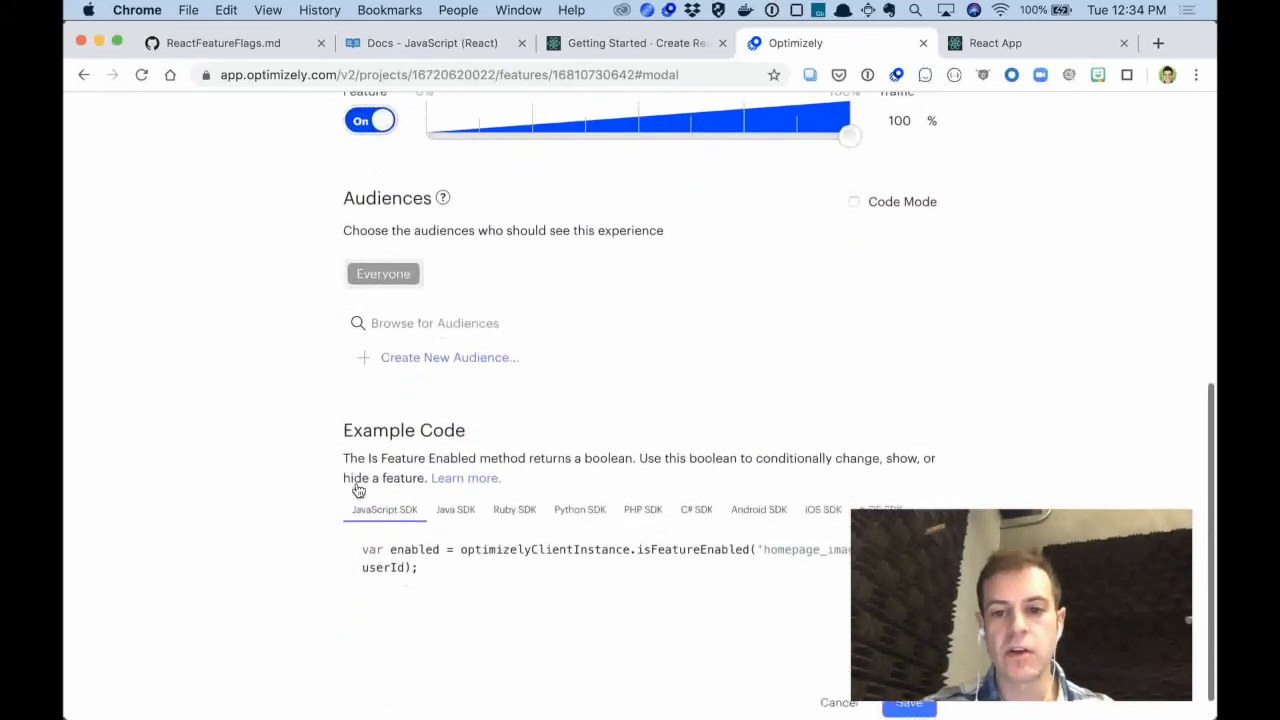
scroll("down", 3)
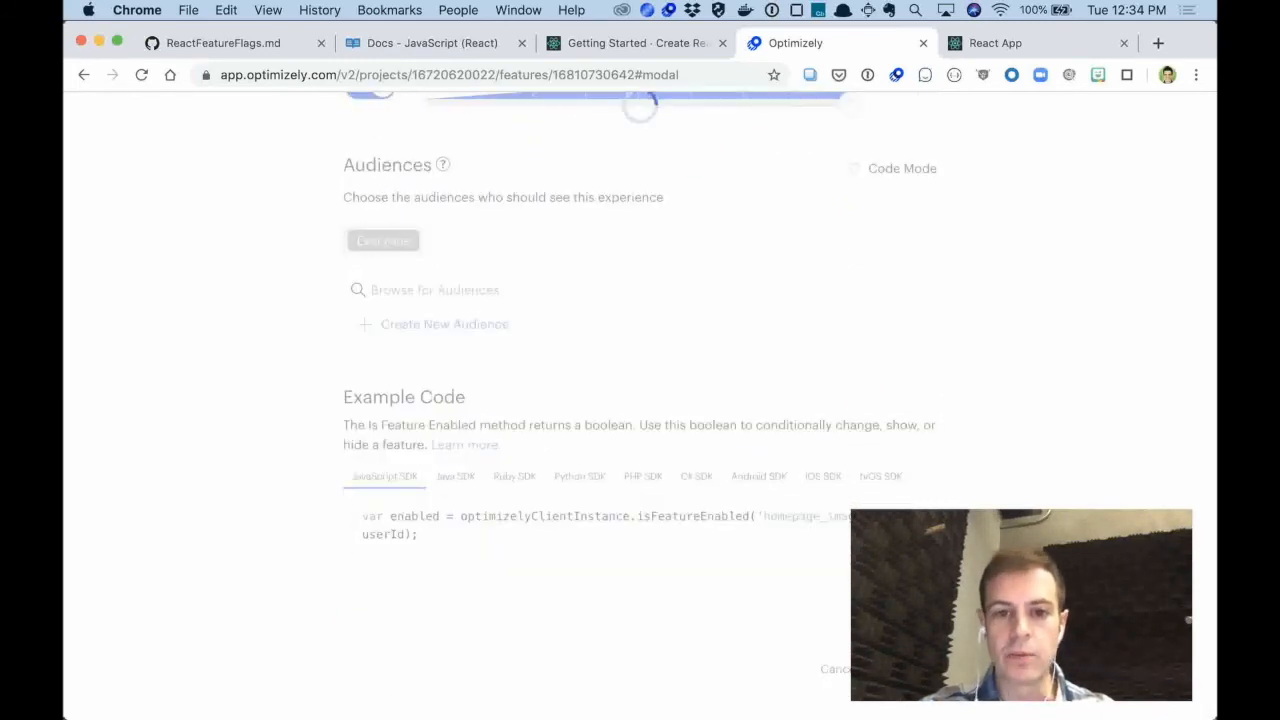
mouse_move(1007, 415)
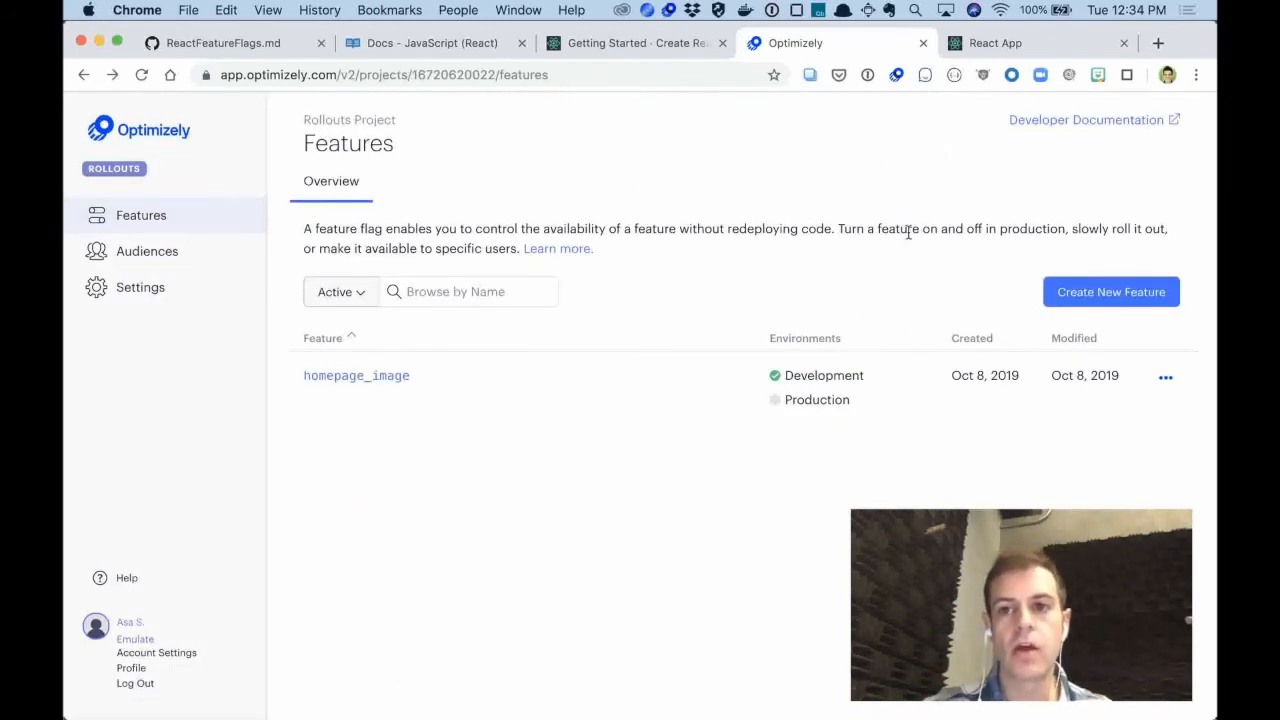
Step: Verify the React app shows the astronaut image, then reopen the homepage_image settings
left_click(994, 43)
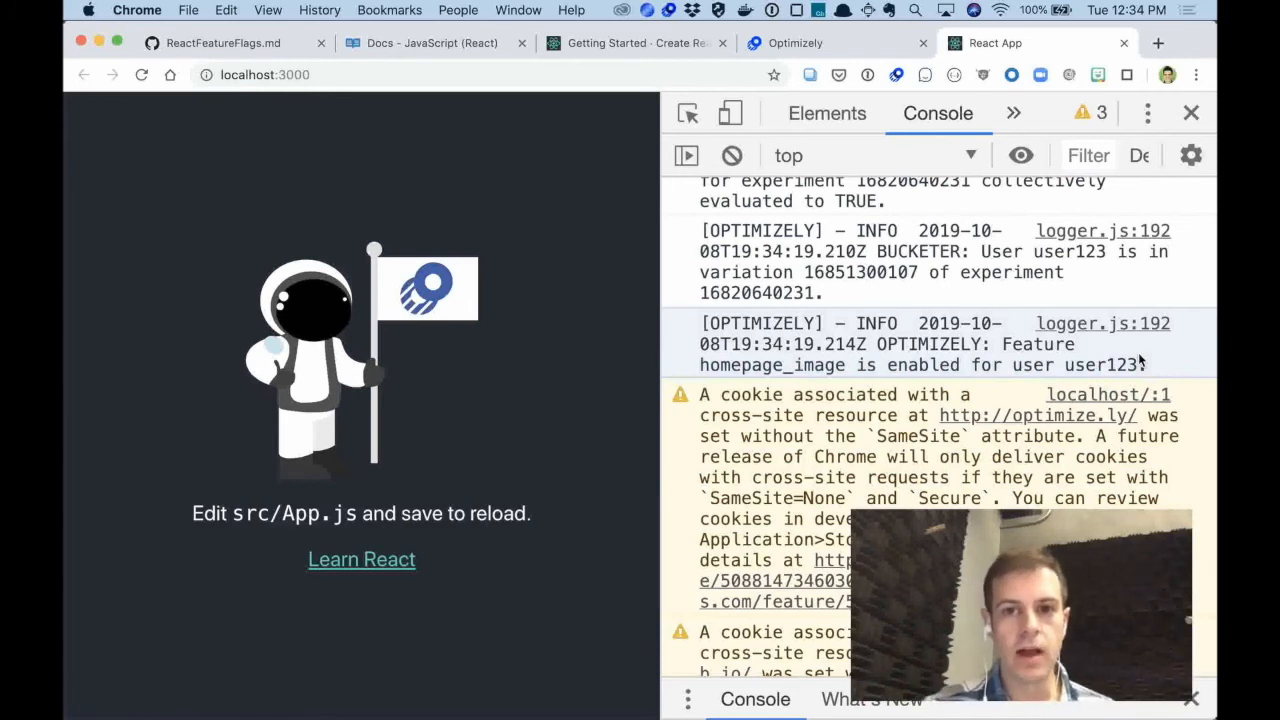
mouse_move(977, 198)
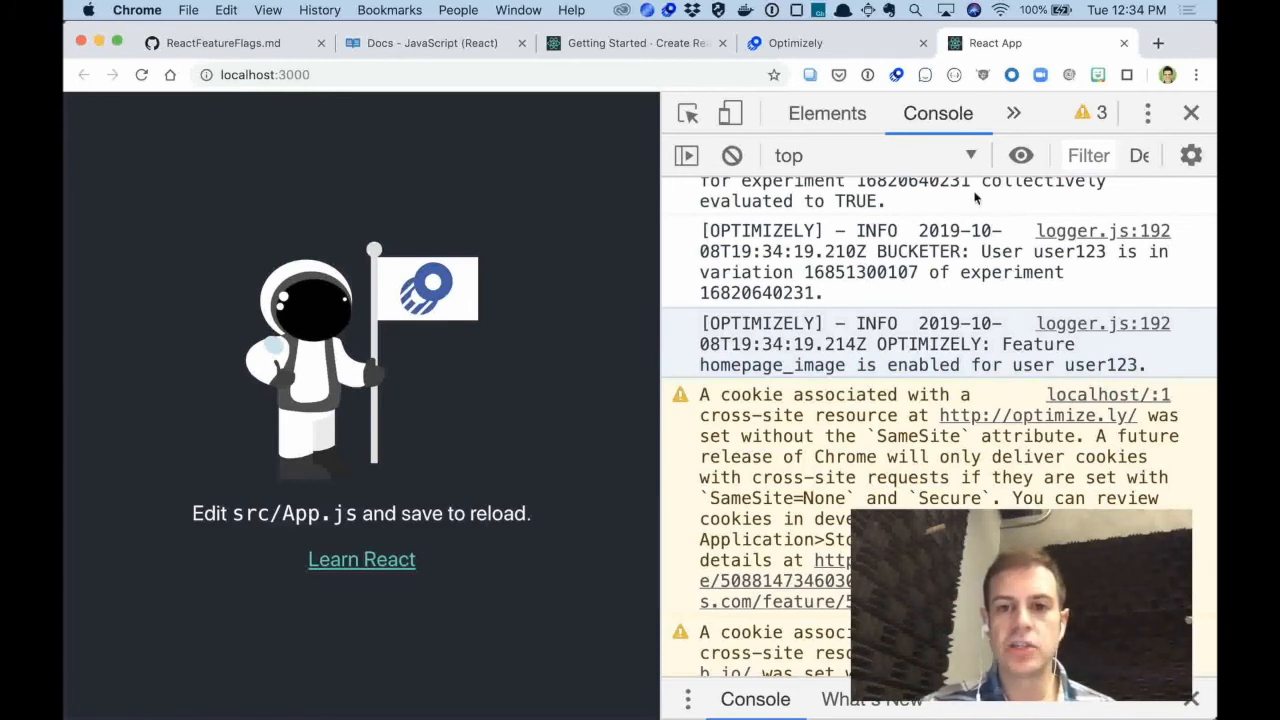
left_click(795, 43)
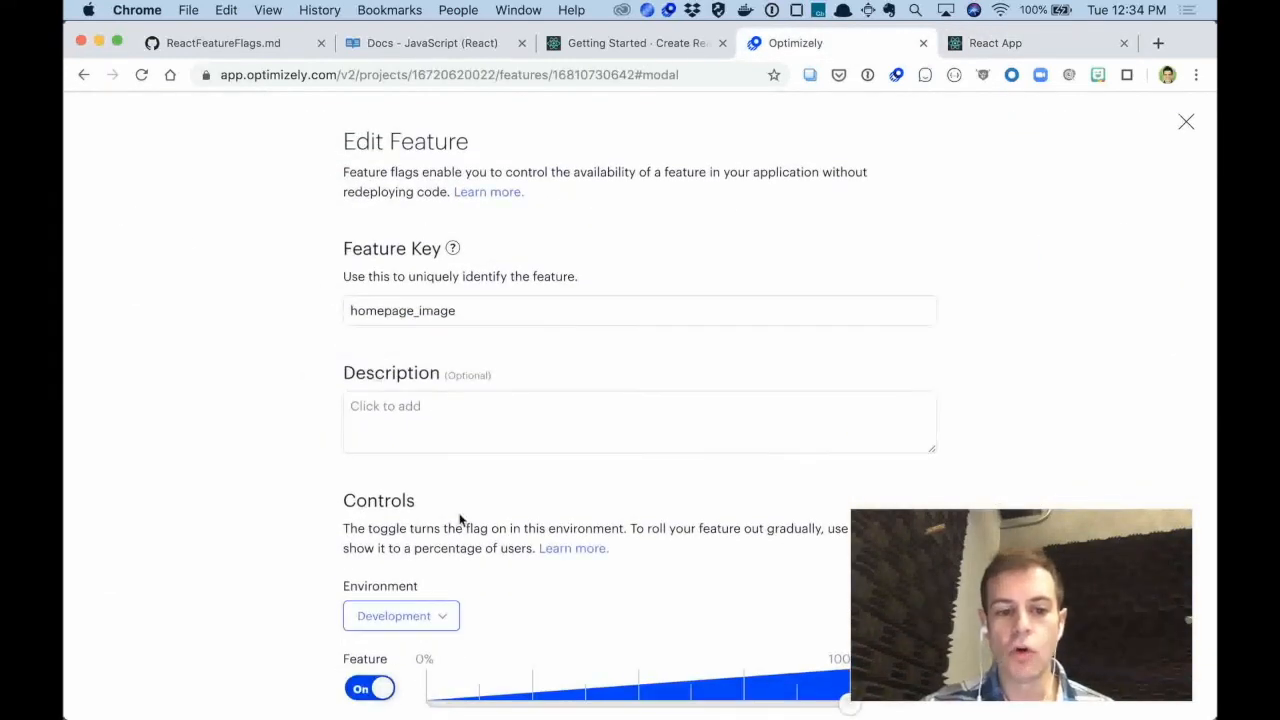
Step: Switch homepage_image Off for Development, save it, and view the React app again
scroll("down", 3)
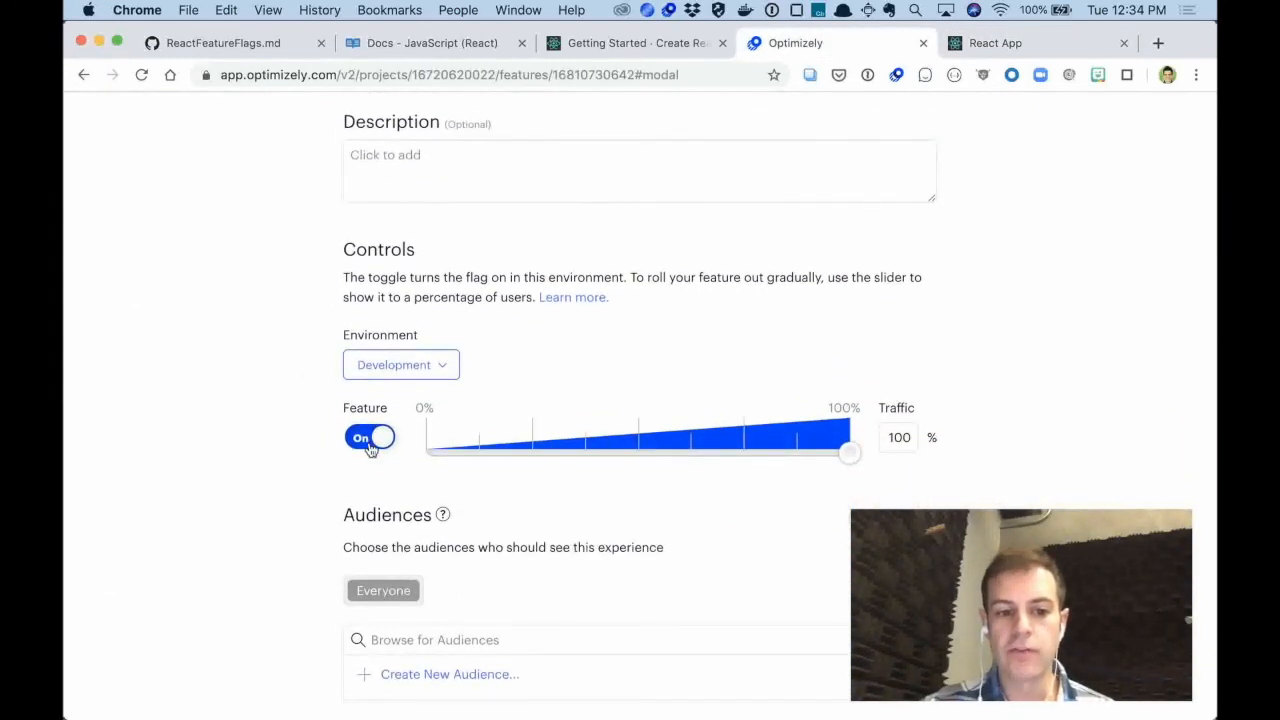
left_click(369, 437)
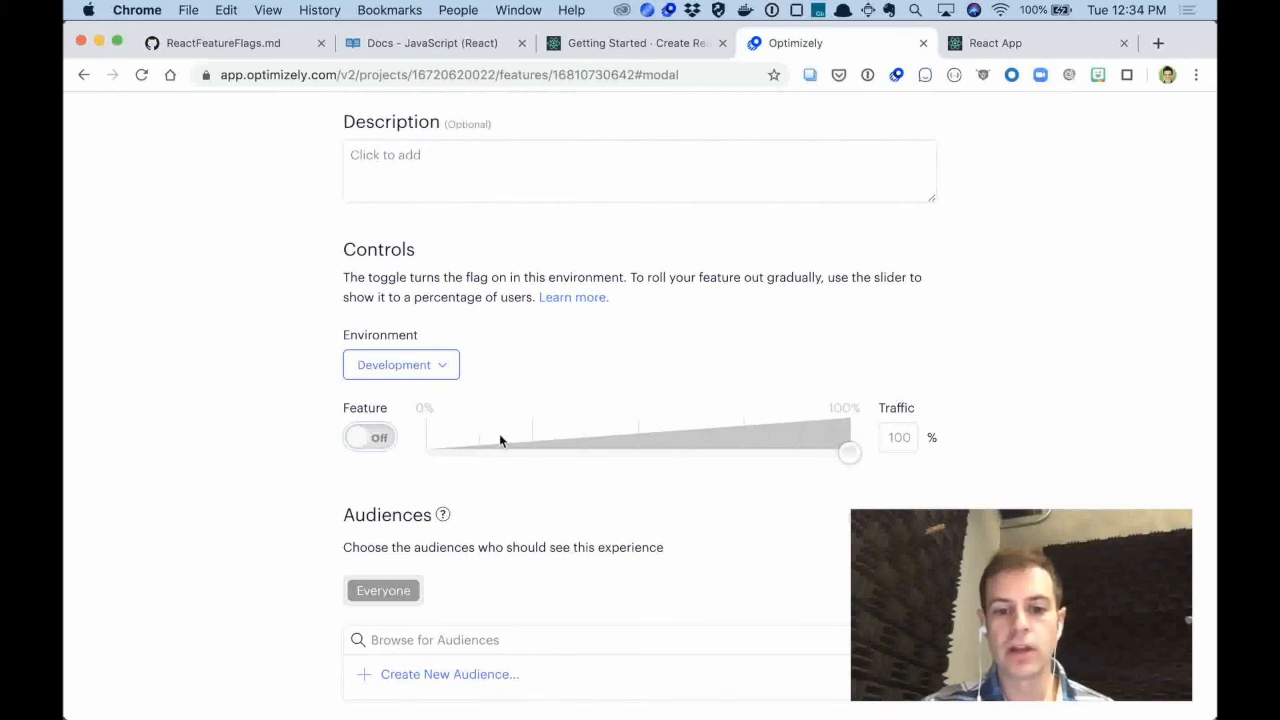
scroll("down", 3)
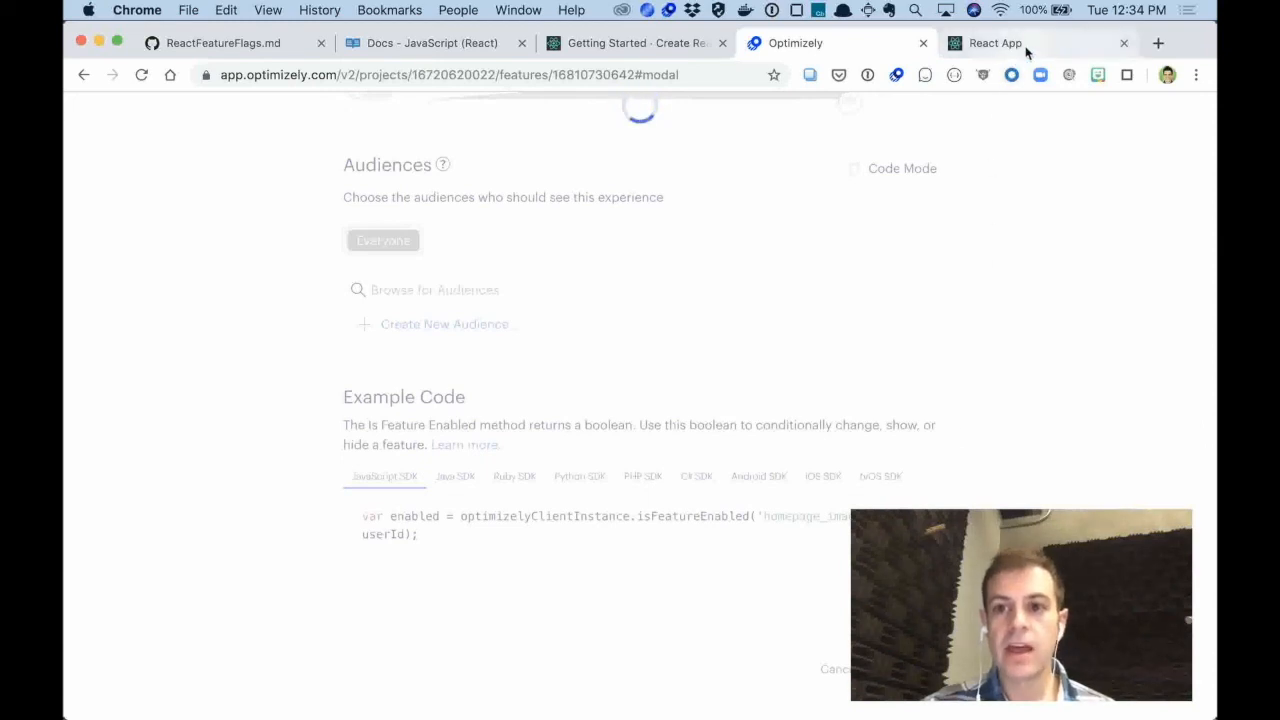
left_click(994, 43)
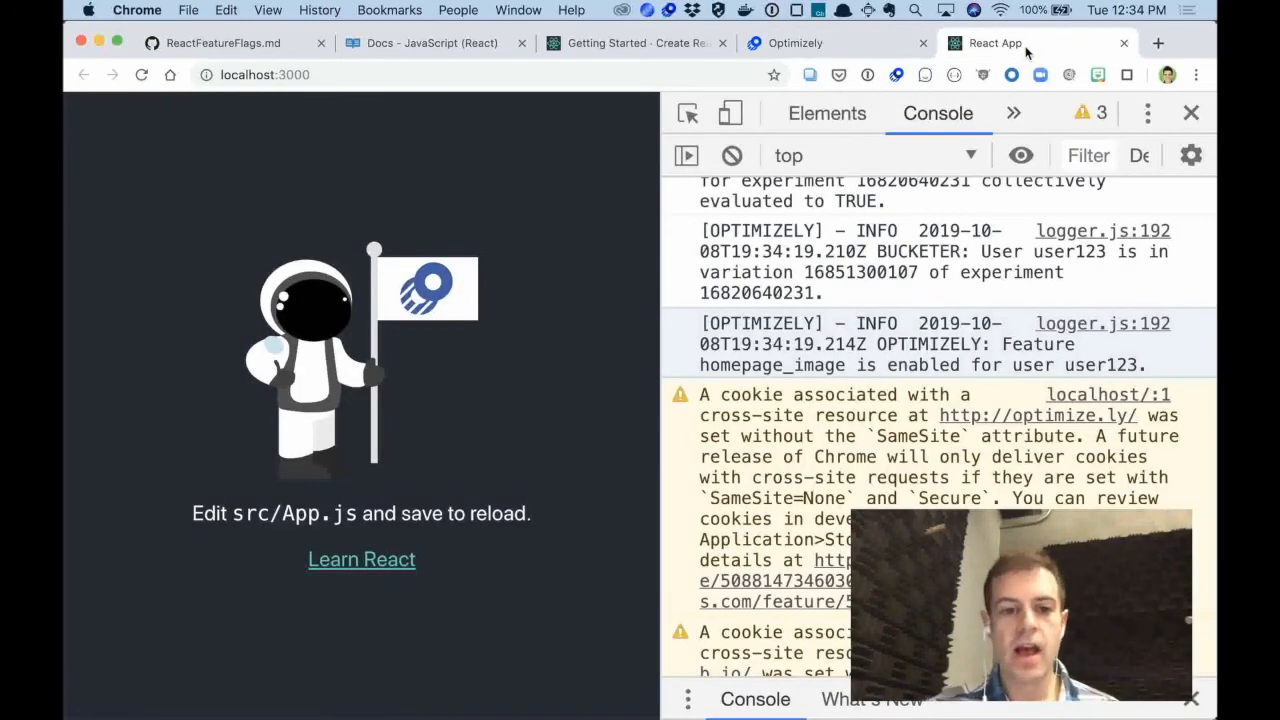